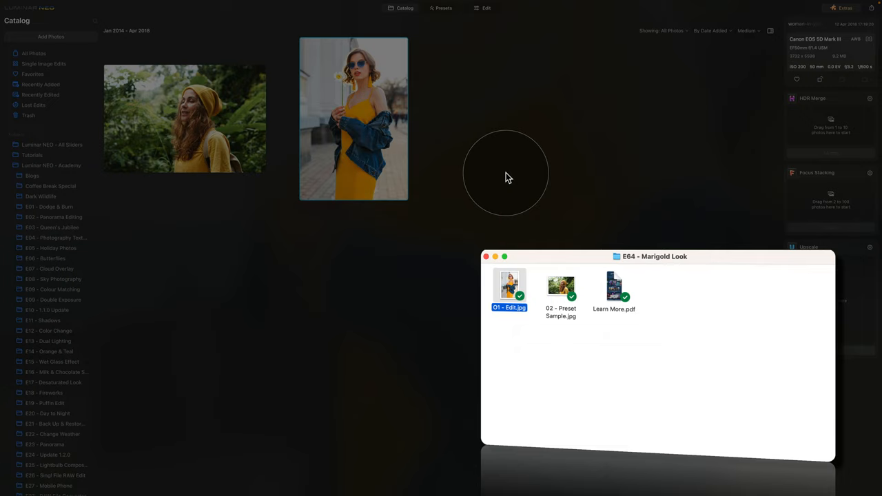
# - Bring the Luminar Neo catalog with the two sample portraits in front of Finder
pyautogui.click(486, 256)
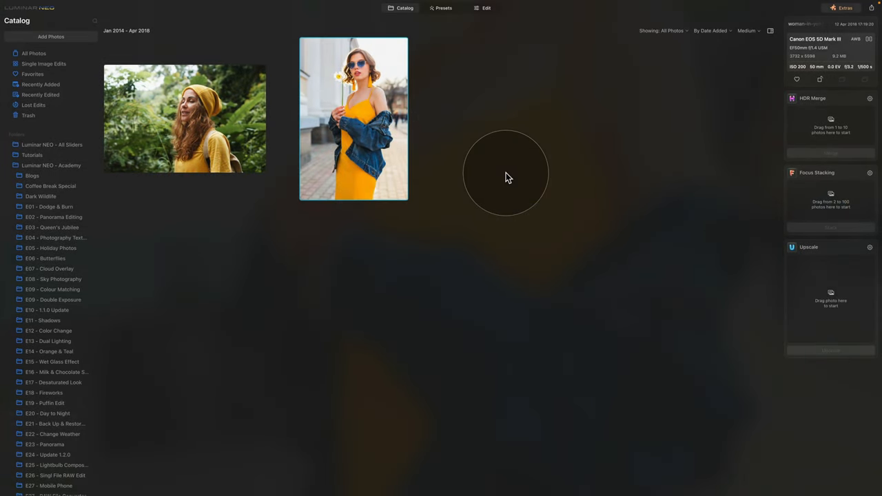
pyautogui.moveTo(344, 104)
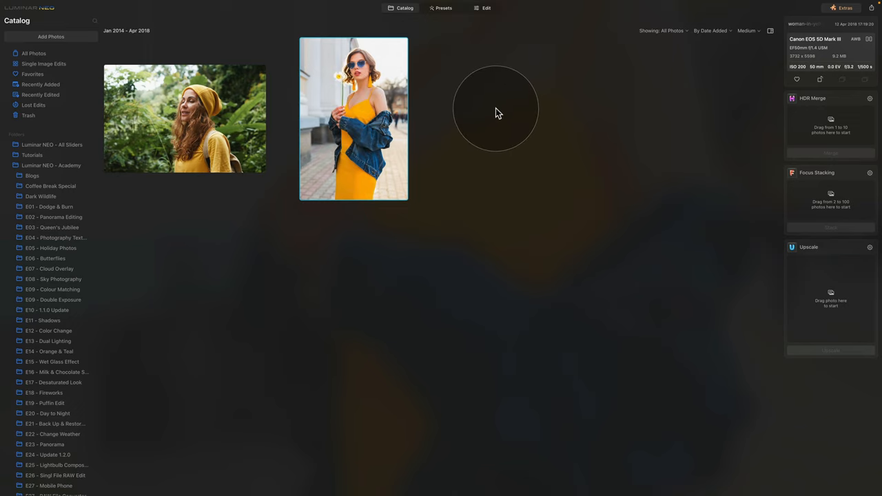
pyautogui.moveTo(482, 82)
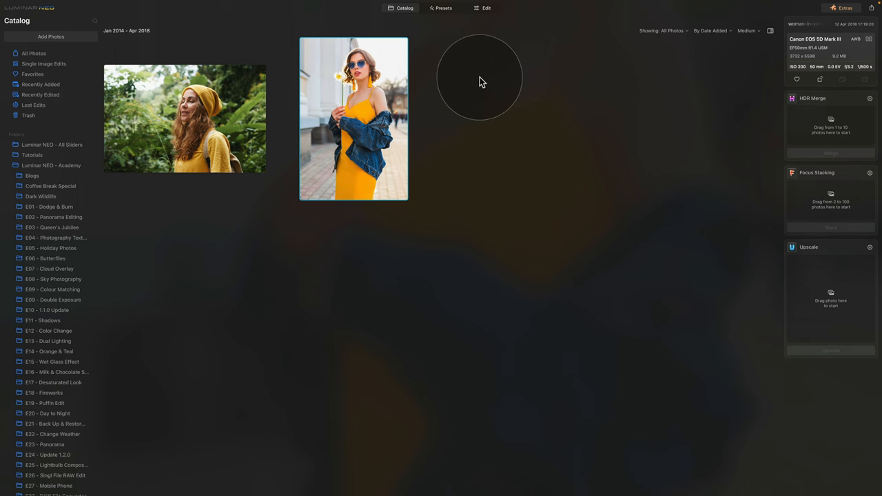
# - Open the yellow-dress portrait in Edit and expand the Develop tool
pyautogui.click(485, 8)
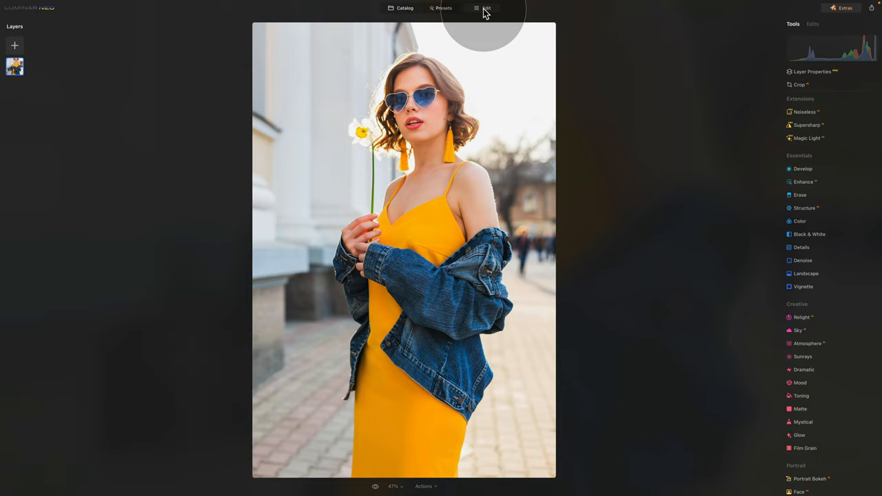
pyautogui.moveTo(743, 165)
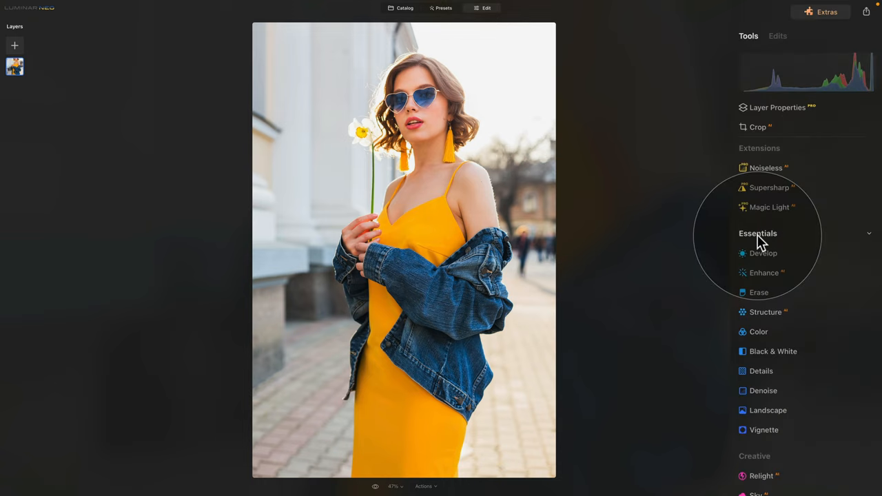
pyautogui.click(762, 252)
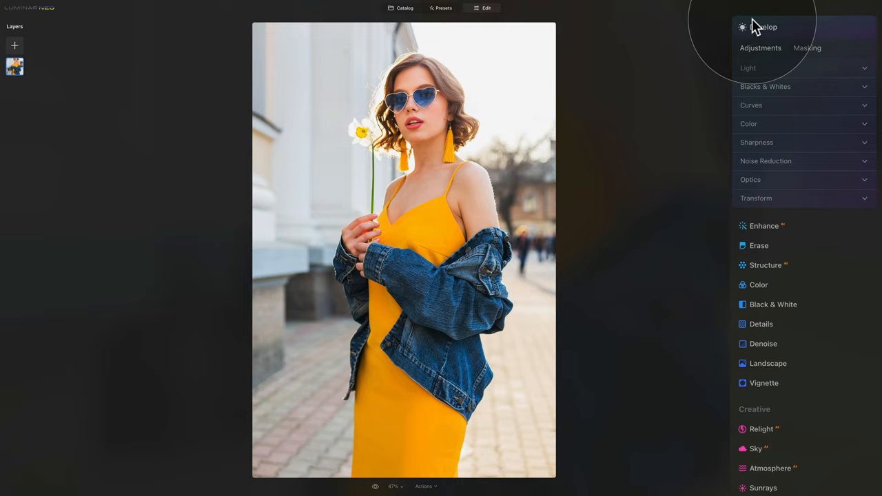
# - Reduce luminosity noise to 20 in Noise Reduction
pyautogui.click(750, 179)
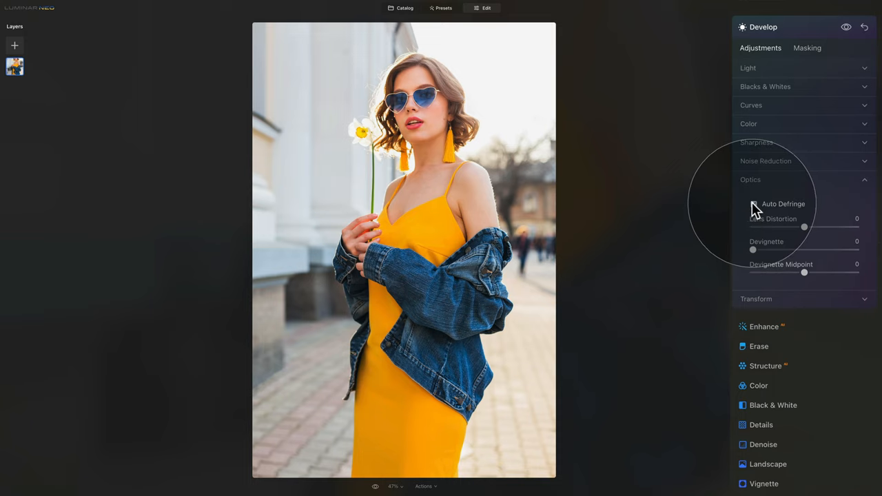
pyautogui.click(750, 179)
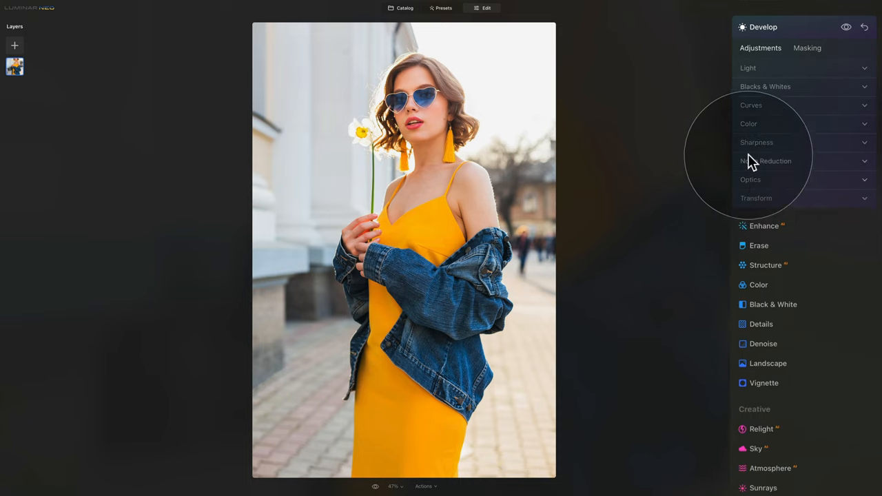
pyautogui.click(756, 142)
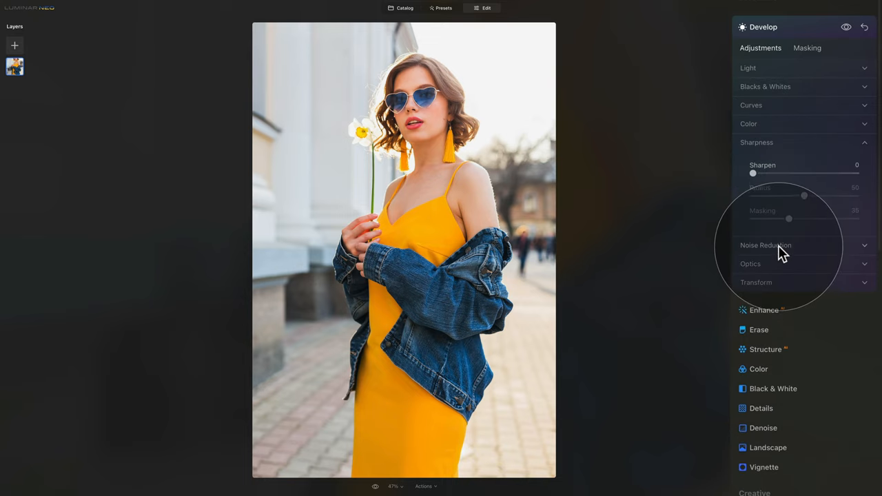
pyautogui.click(766, 245)
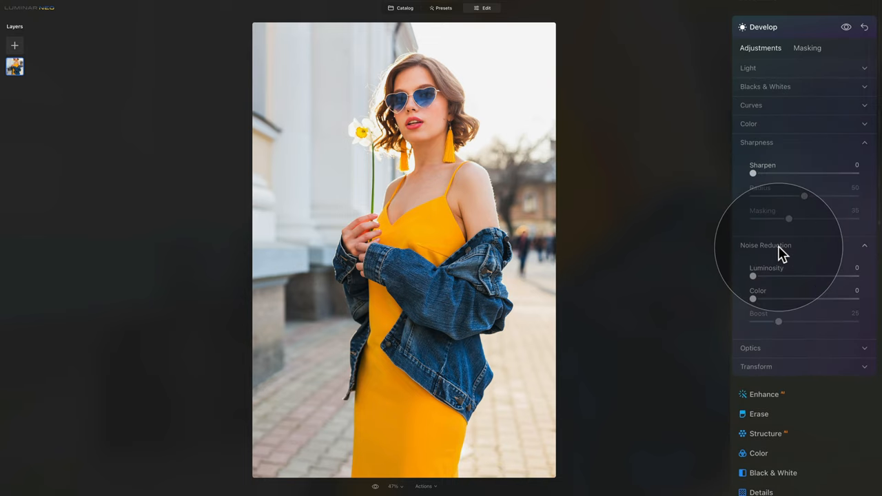
pyautogui.moveTo(770, 279)
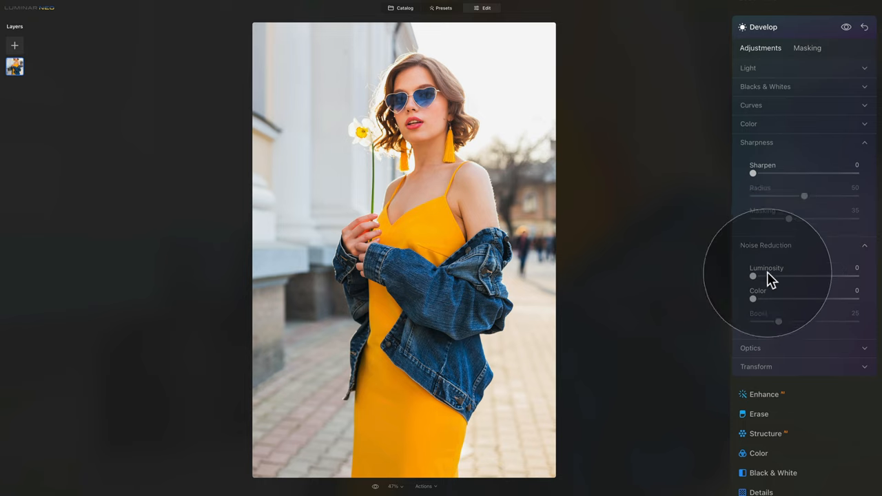
pyautogui.moveTo(753, 276); pyautogui.dragTo(777, 276)
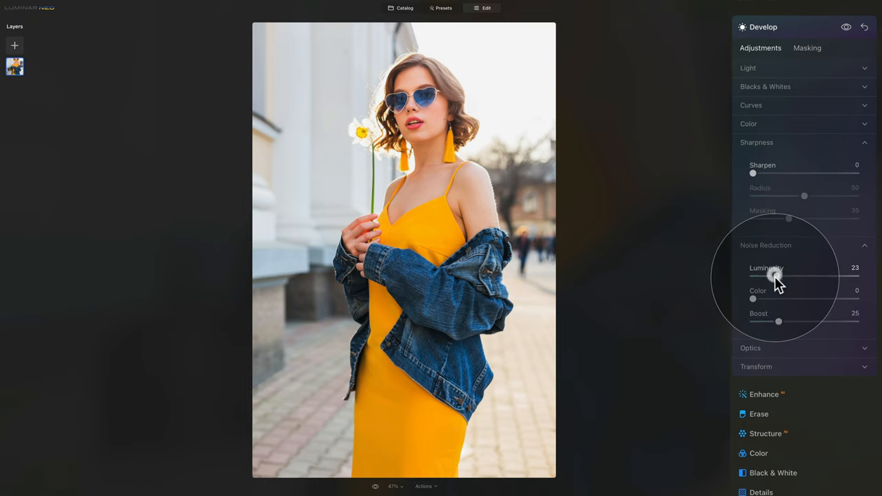
pyautogui.moveTo(778, 276); pyautogui.dragTo(771, 275)
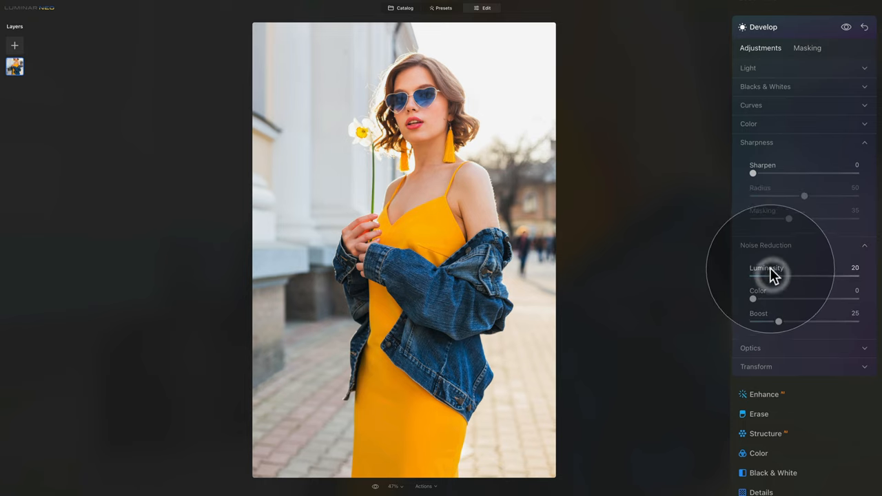
pyautogui.moveTo(771, 272)
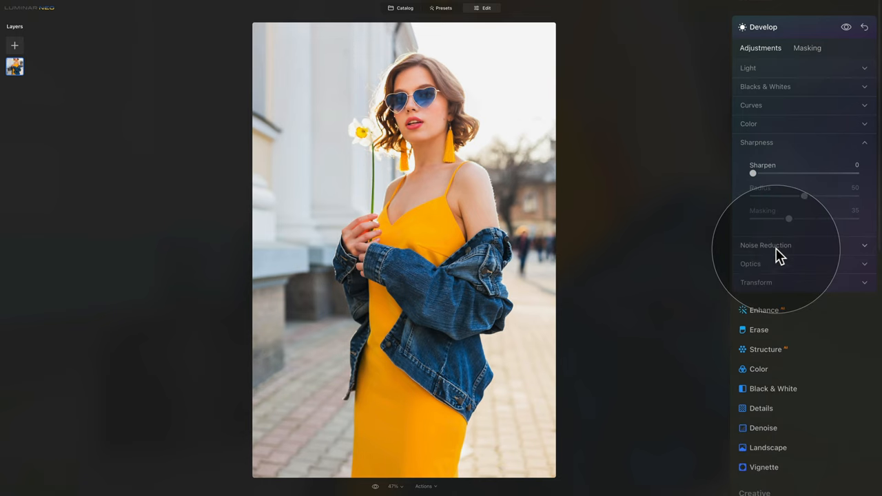
pyautogui.moveTo(781, 234)
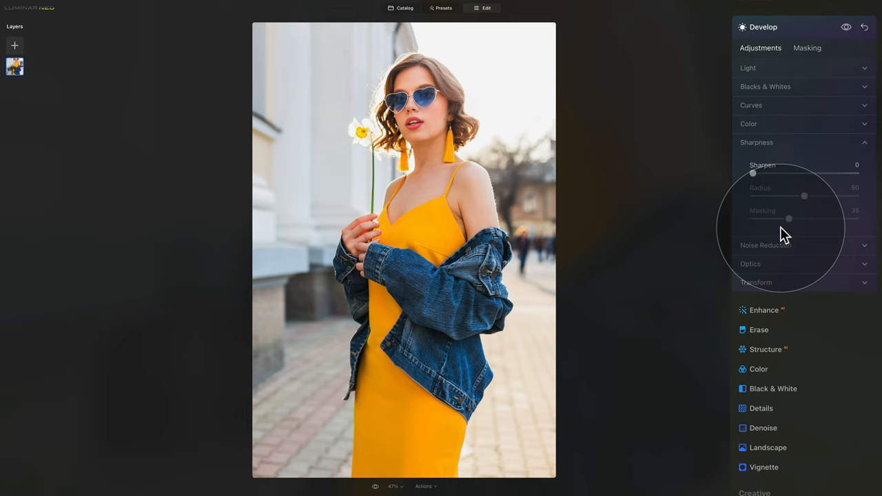
# - Set sharpening to 40 with masking at 70
pyautogui.moveTo(752, 174); pyautogui.dragTo(789, 174)
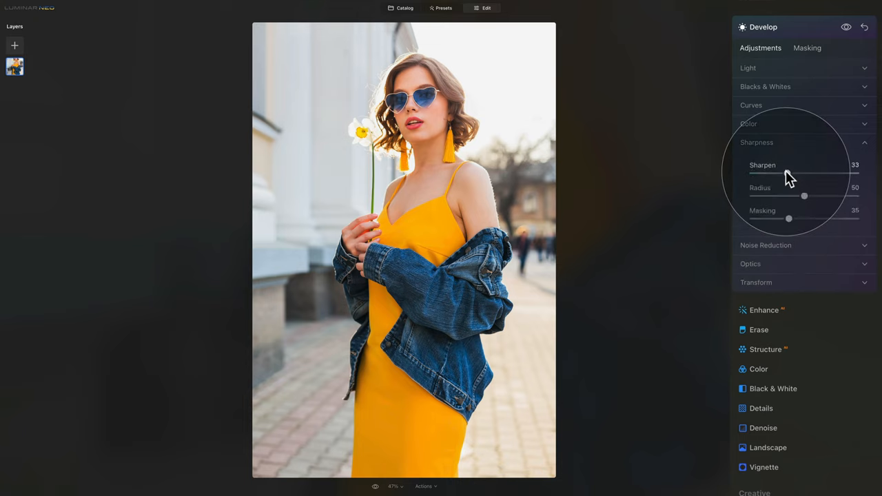
pyautogui.moveTo(782, 176); pyautogui.dragTo(795, 176)
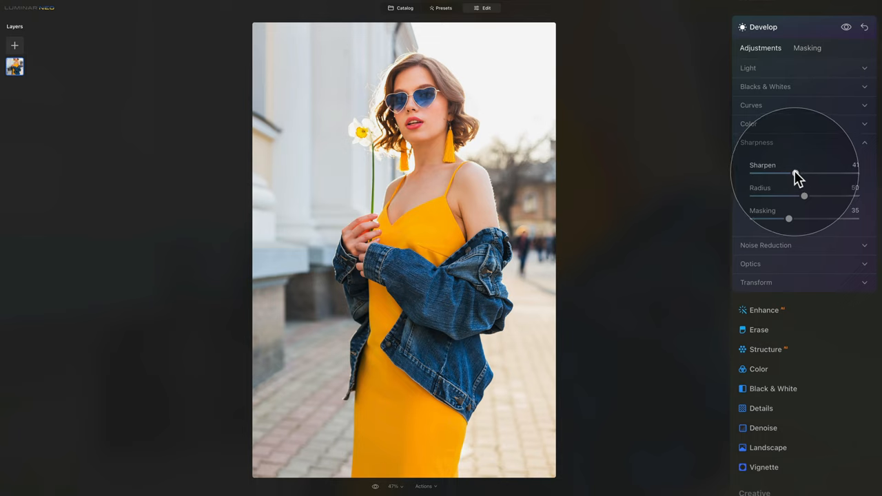
pyautogui.moveTo(799, 174); pyautogui.dragTo(793, 175)
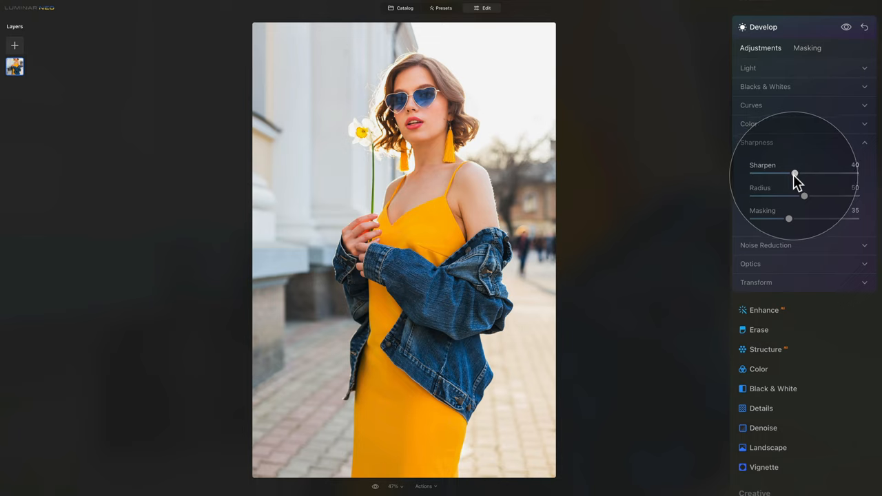
pyautogui.moveTo(792, 224)
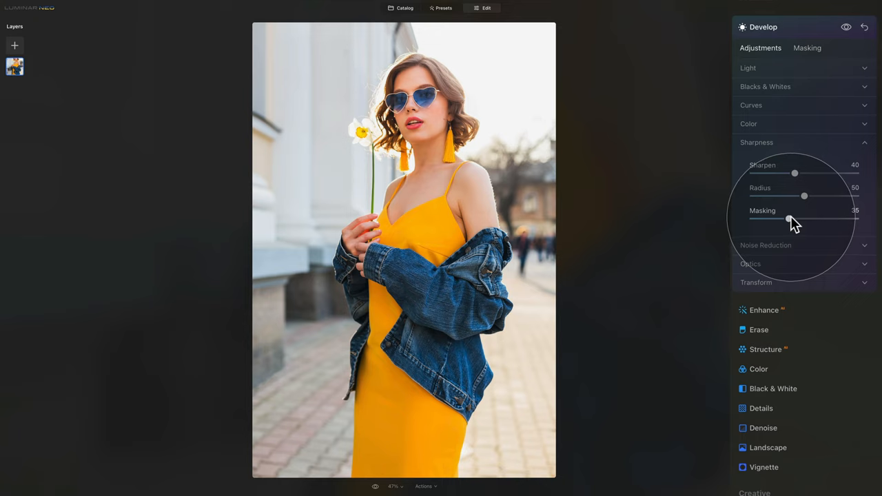
pyautogui.moveTo(788, 218); pyautogui.dragTo(818, 218)
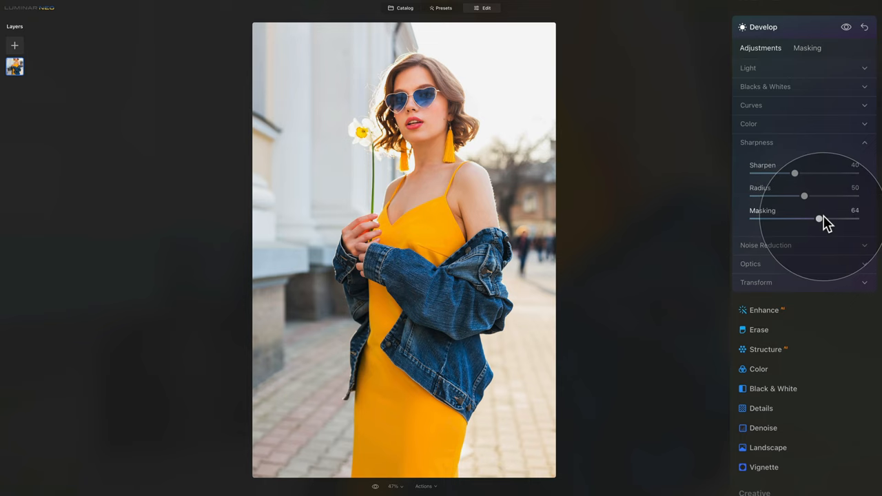
pyautogui.moveTo(818, 219); pyautogui.dragTo(826, 219)
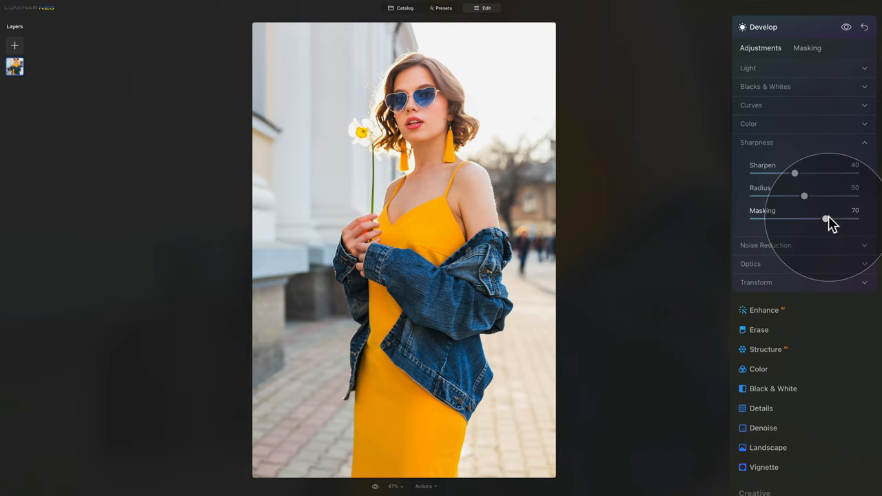
# - Raise Smart Contrast to 55 in the Light settings
pyautogui.click(757, 142)
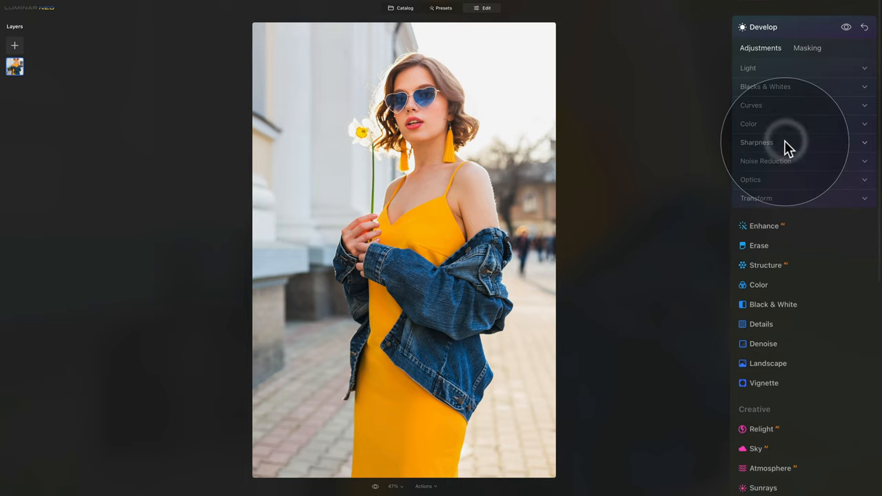
pyautogui.moveTo(775, 80)
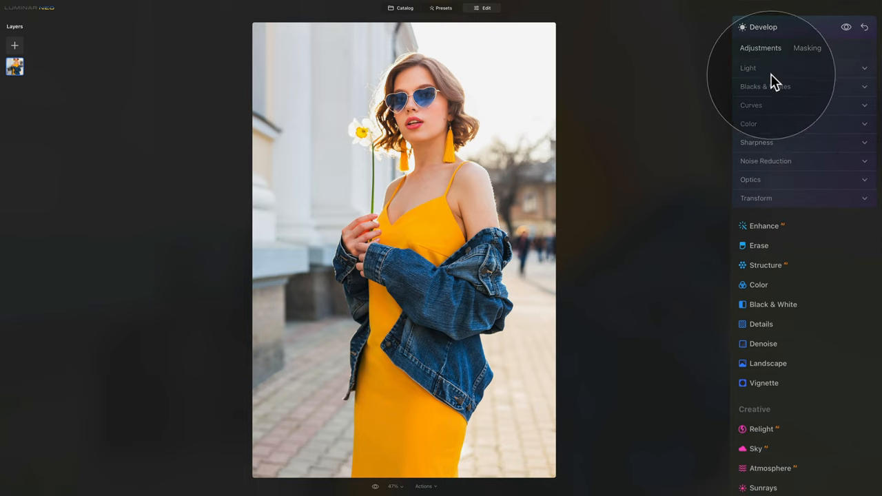
pyautogui.click(748, 67)
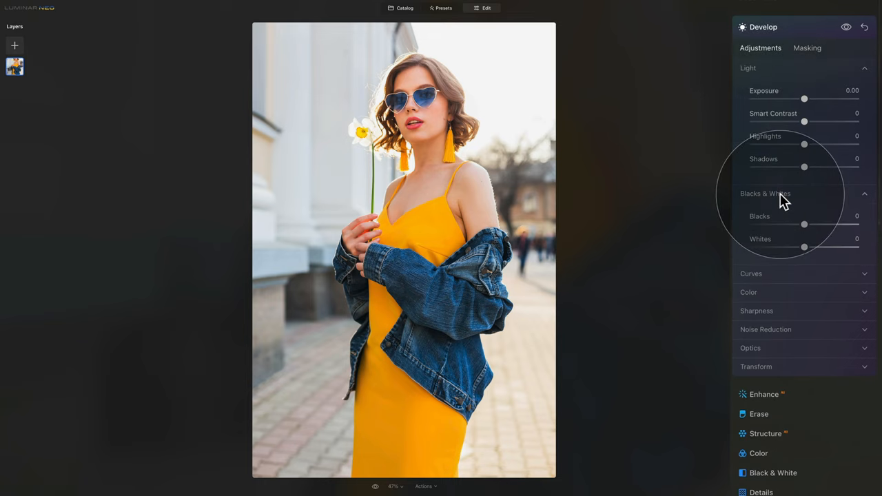
pyautogui.moveTo(782, 97)
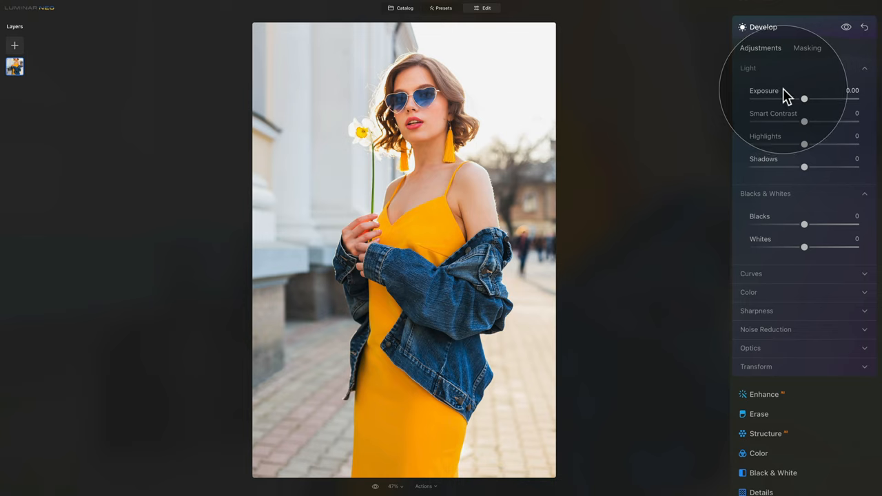
pyautogui.moveTo(808, 126)
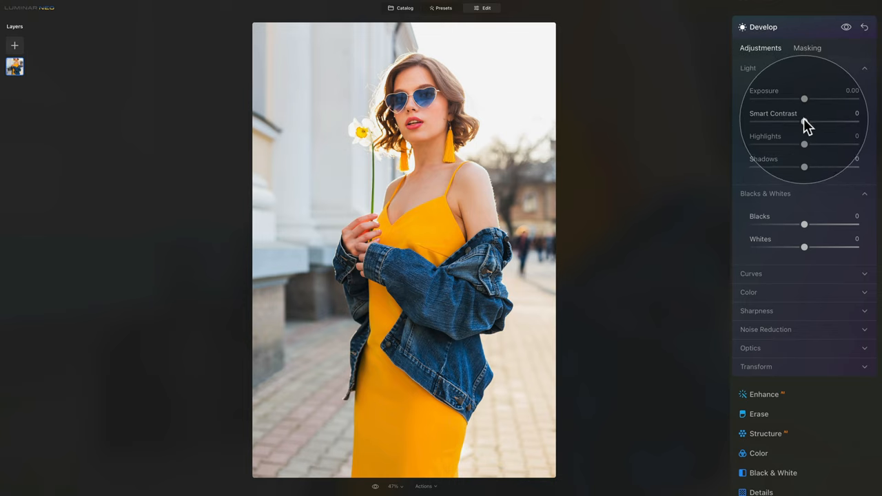
pyautogui.moveTo(803, 122); pyautogui.dragTo(814, 121)
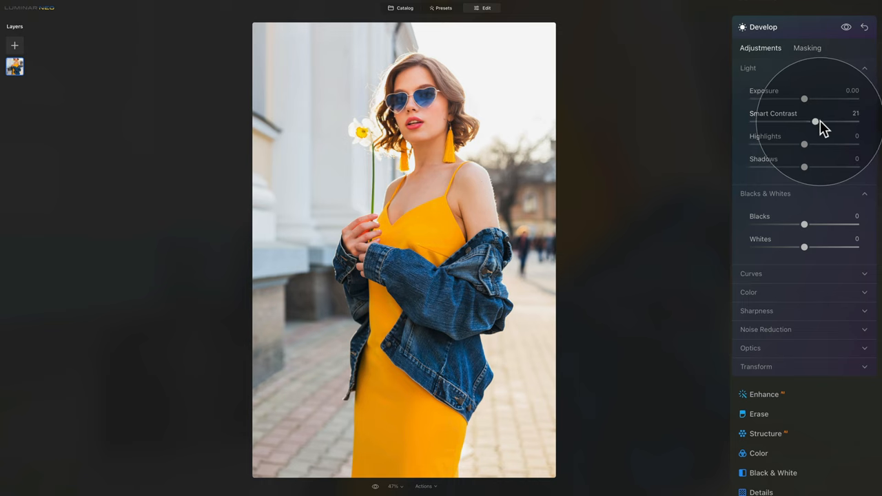
pyautogui.moveTo(815, 122); pyautogui.dragTo(833, 122)
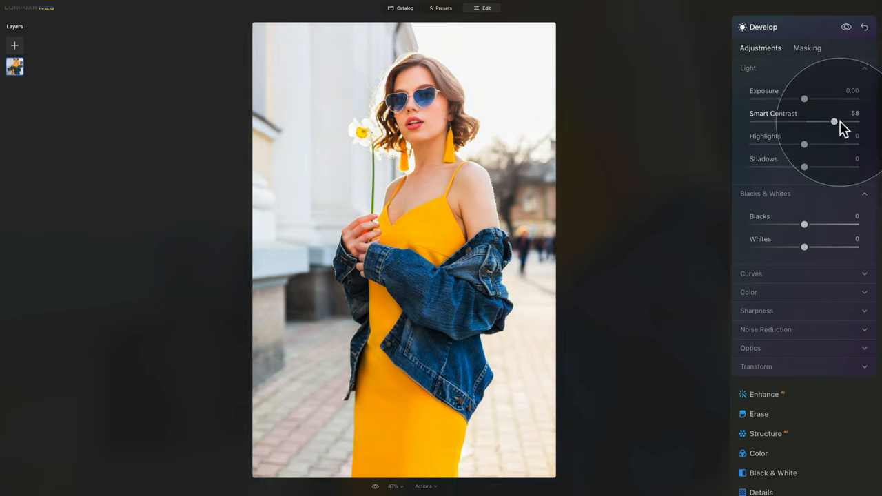
pyautogui.moveTo(834, 122); pyautogui.dragTo(831, 122)
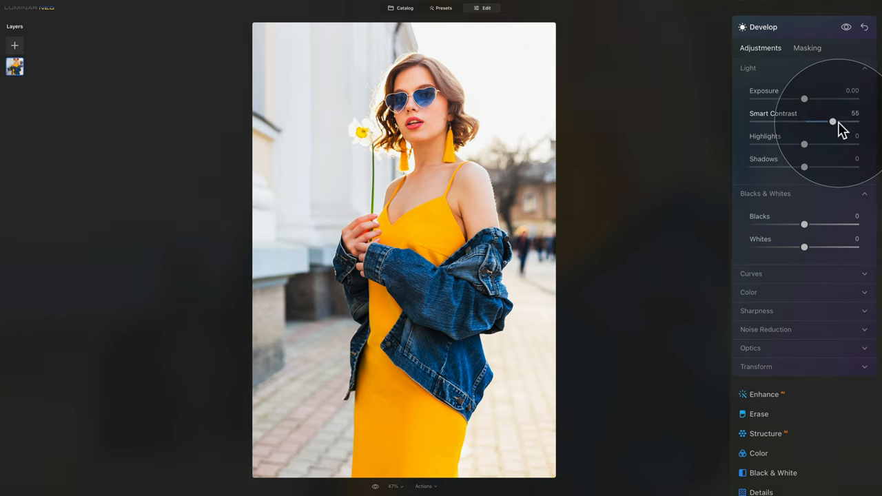
pyautogui.moveTo(816, 152)
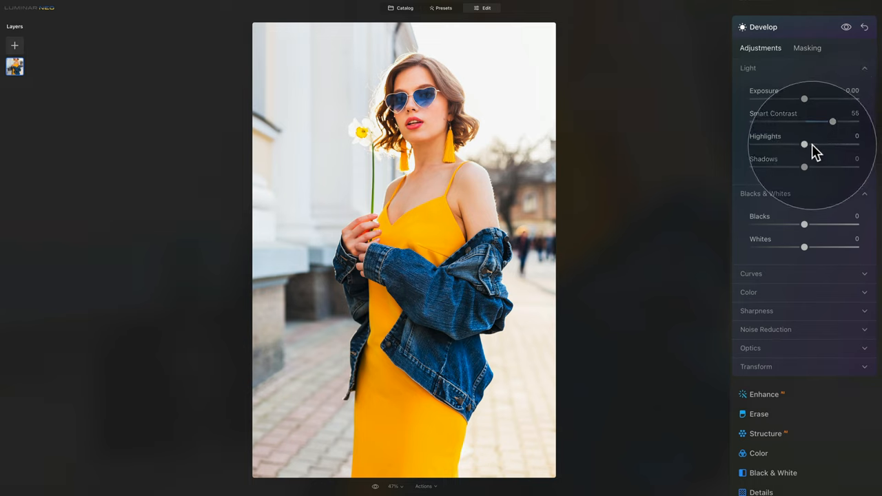
# - Set Highlights to -25, Shadows to 20 and Blacks to -11
pyautogui.moveTo(804, 145); pyautogui.dragTo(799, 144)
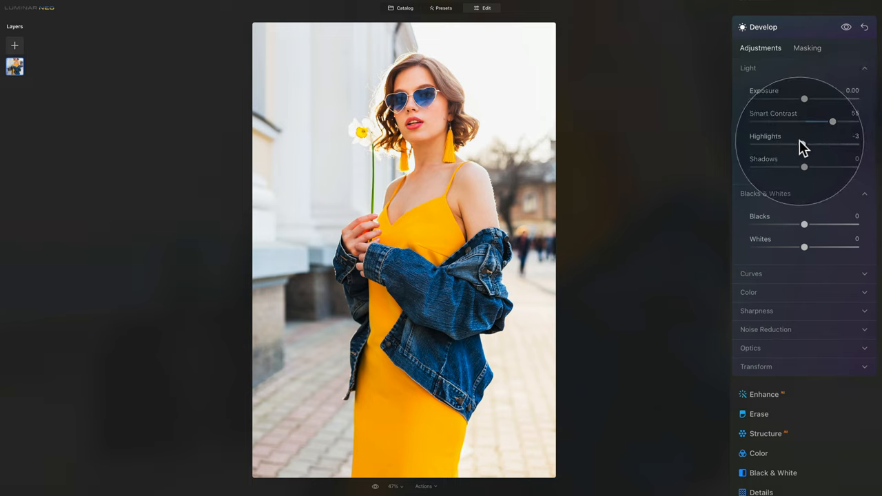
pyautogui.moveTo(854, 144); pyautogui.dragTo(792, 145)
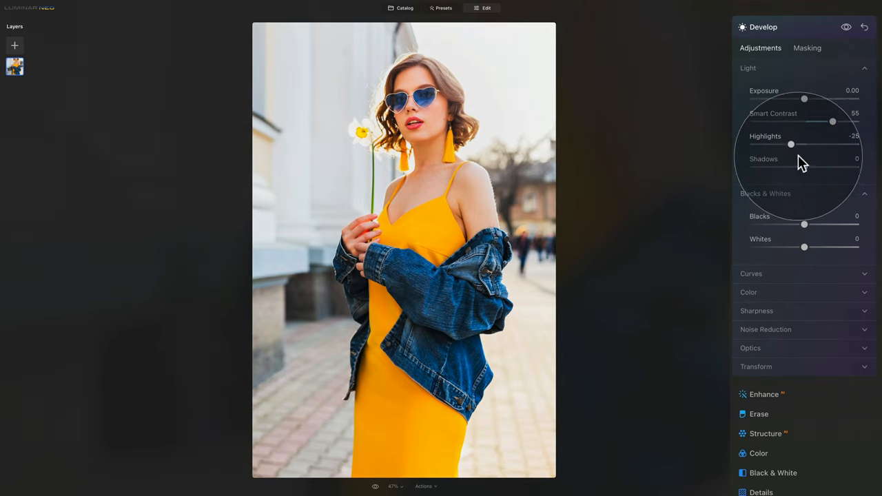
pyautogui.moveTo(804, 167); pyautogui.dragTo(814, 167)
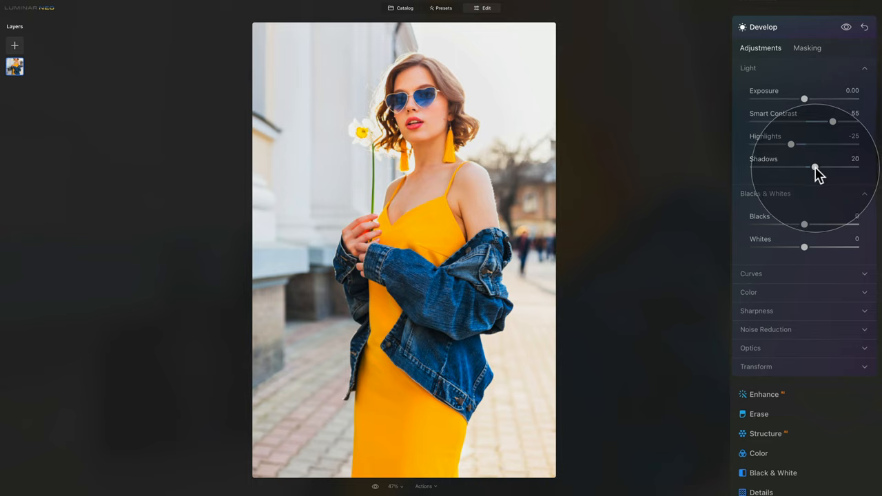
pyautogui.moveTo(815, 172)
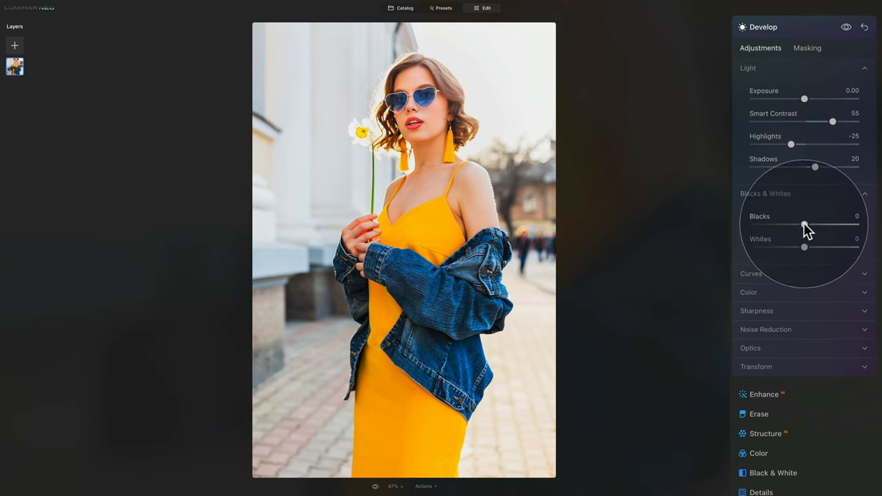
pyautogui.moveTo(804, 226); pyautogui.dragTo(798, 226)
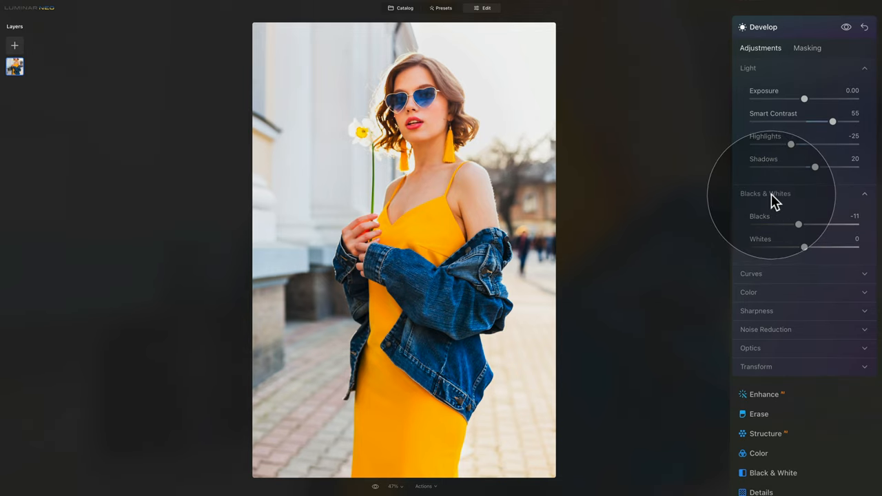
pyautogui.click(747, 68)
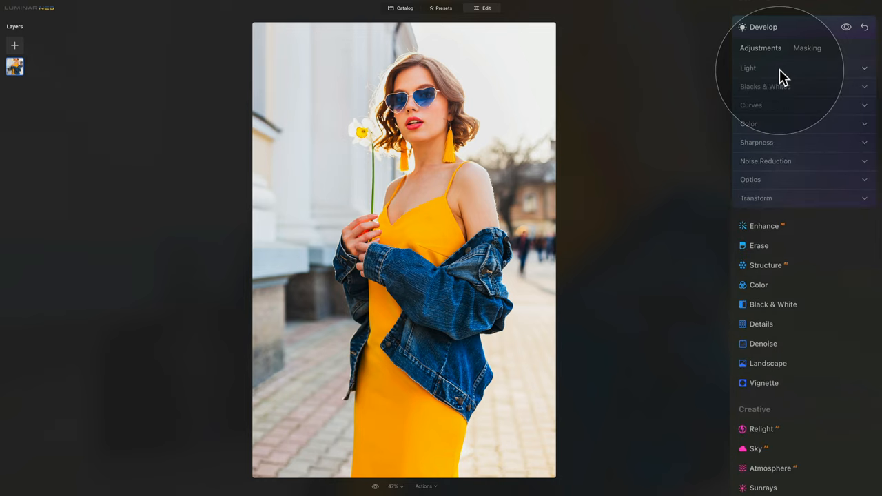
pyautogui.moveTo(790, 131)
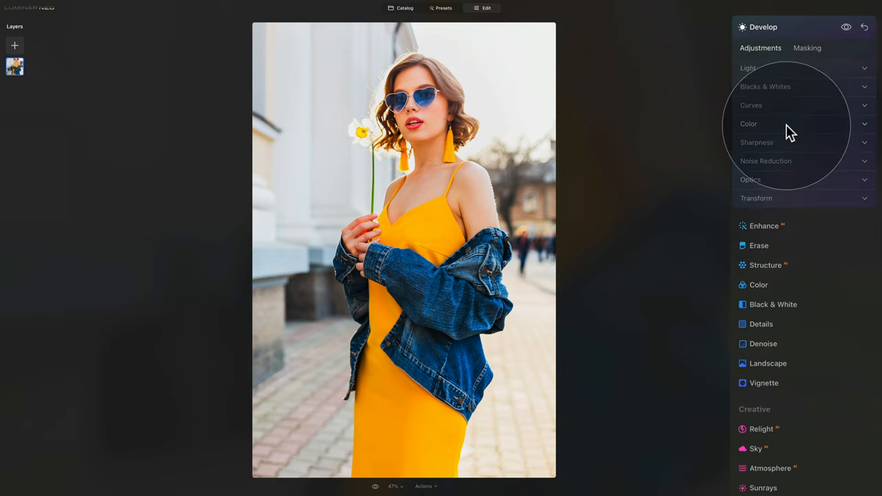
pyautogui.click(748, 124)
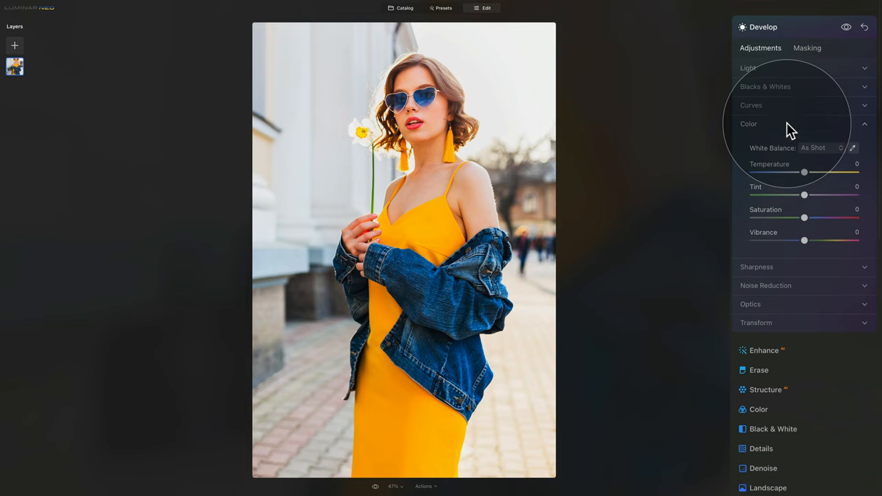
pyautogui.moveTo(787, 165)
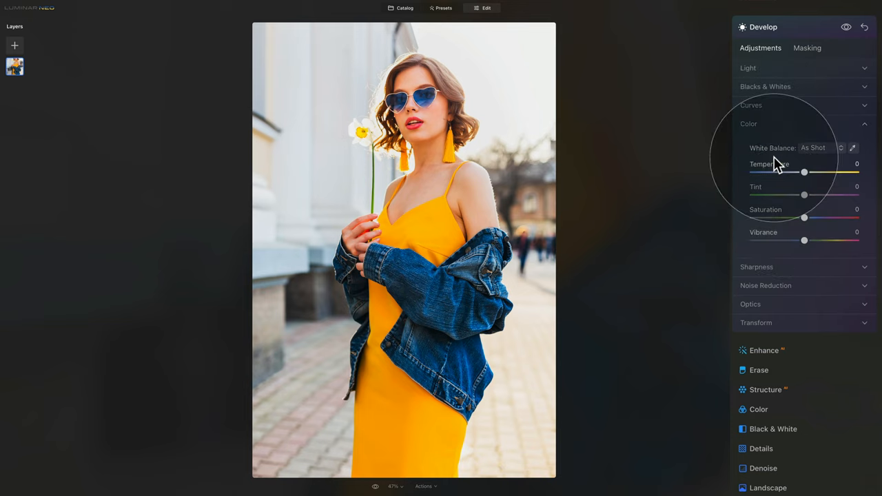
# - Collapse Develop, confirm it in the Edits list, and go back to Tools
pyautogui.click(748, 123)
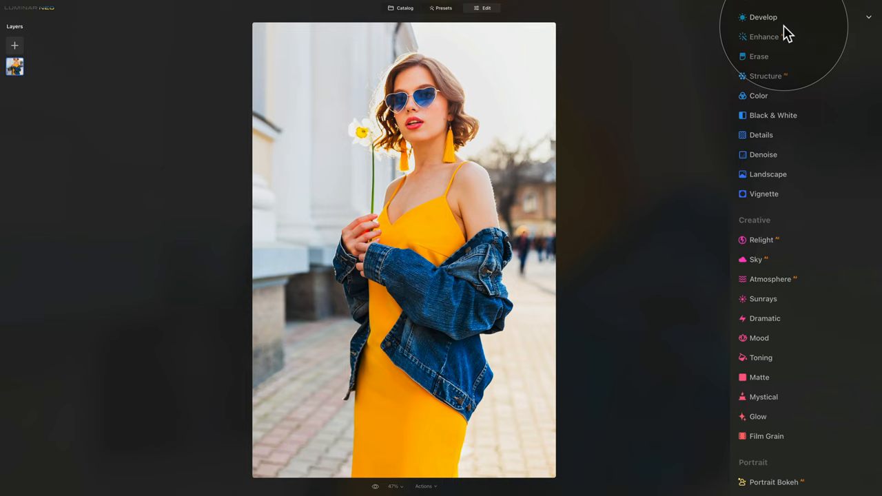
pyautogui.scroll(3)
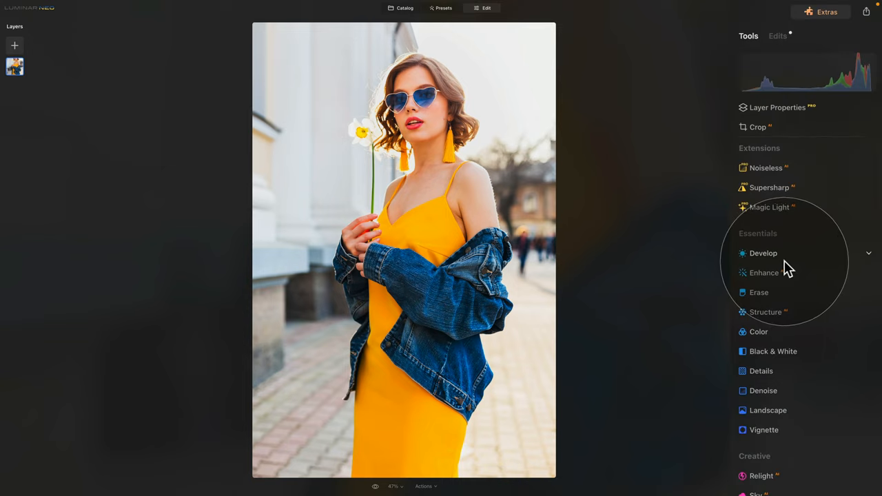
pyautogui.click(762, 253)
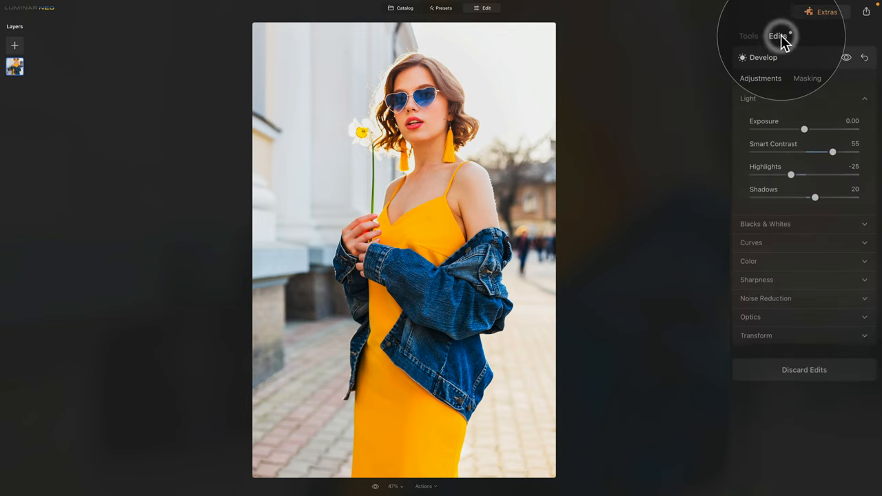
pyautogui.moveTo(779, 127)
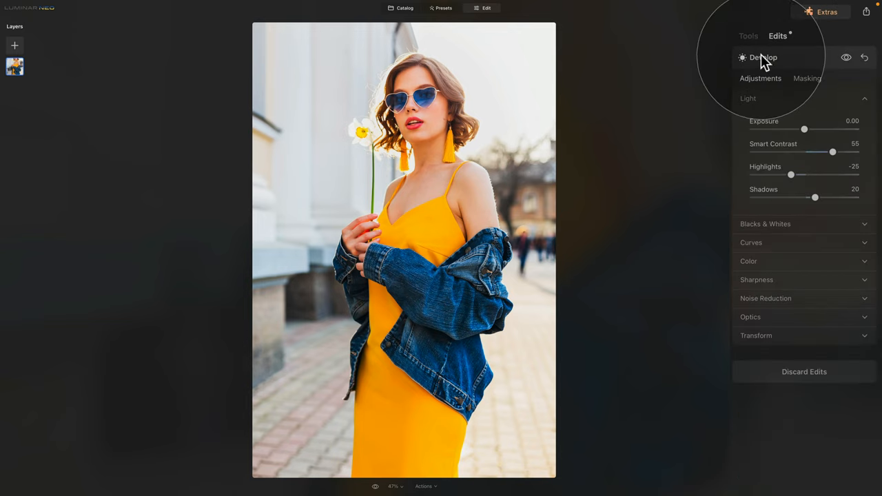
pyautogui.click(748, 36)
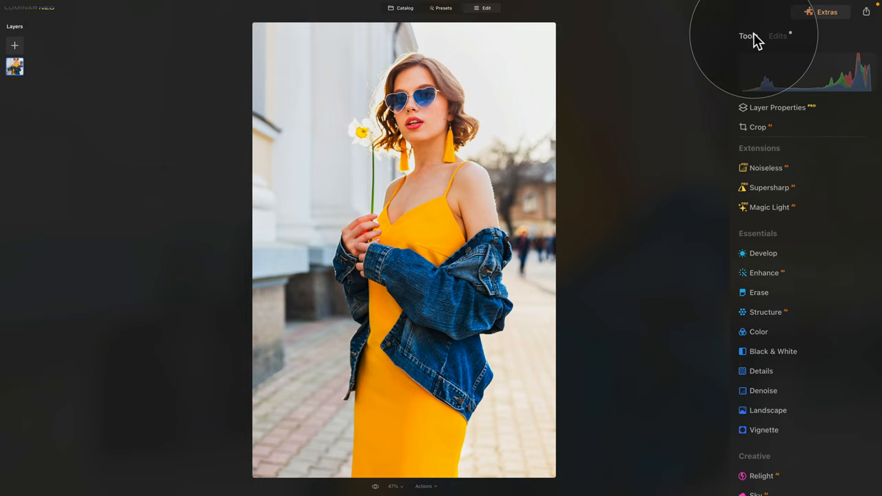
pyautogui.moveTo(811, 253)
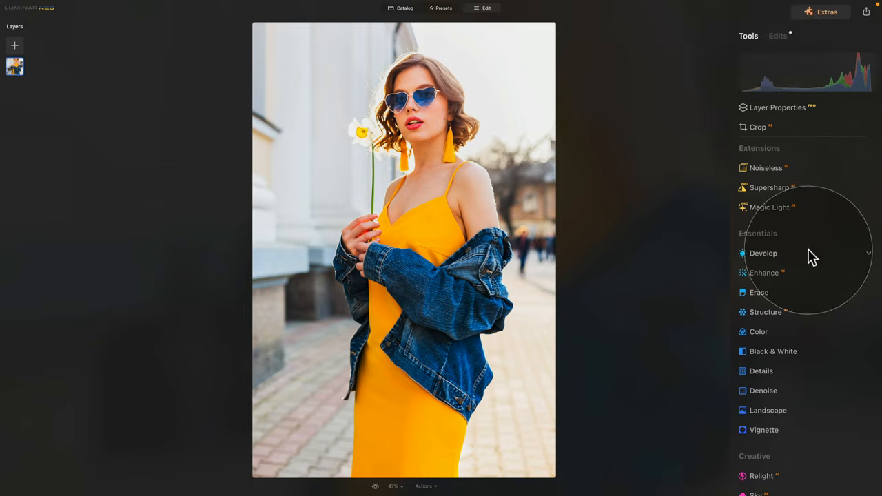
pyautogui.moveTo(777, 317)
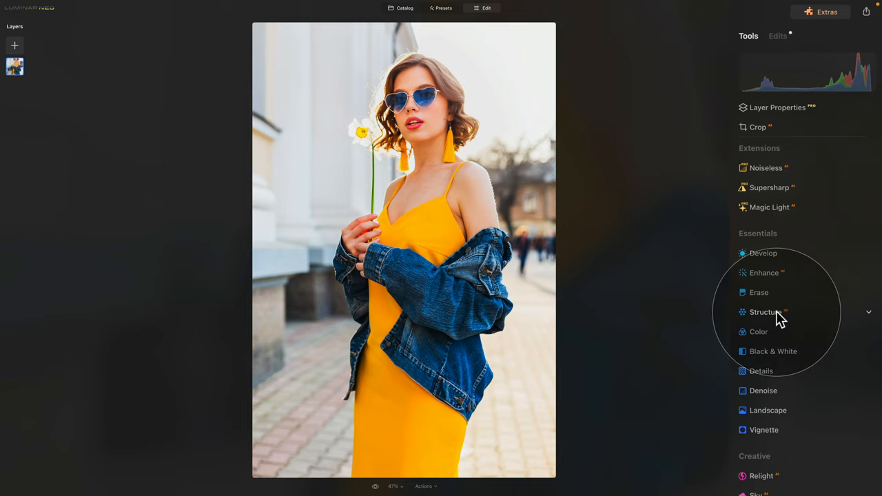
# - Set the Structure Amount to 15 and collapse the tool
pyautogui.click(764, 312)
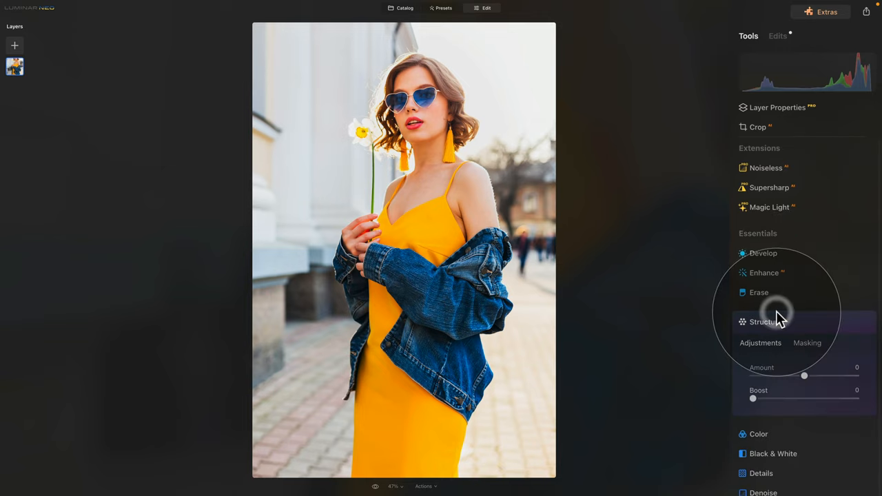
pyautogui.moveTo(806, 378)
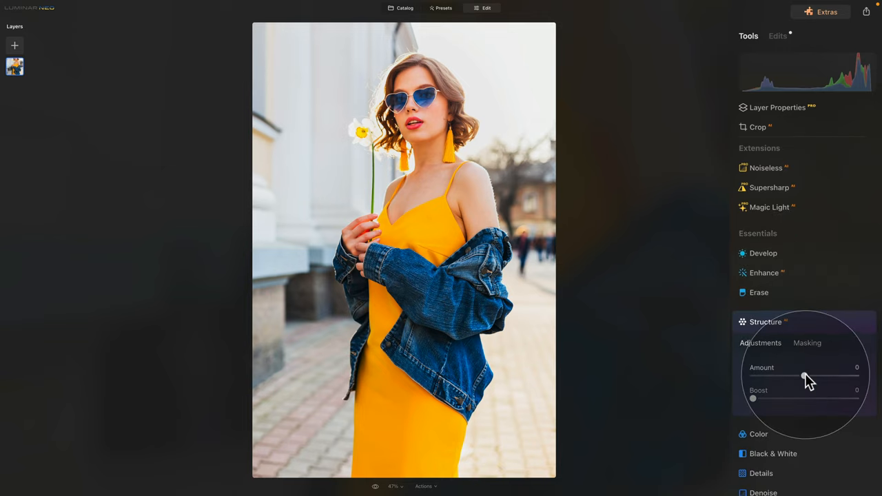
pyautogui.moveTo(803, 377); pyautogui.dragTo(813, 376)
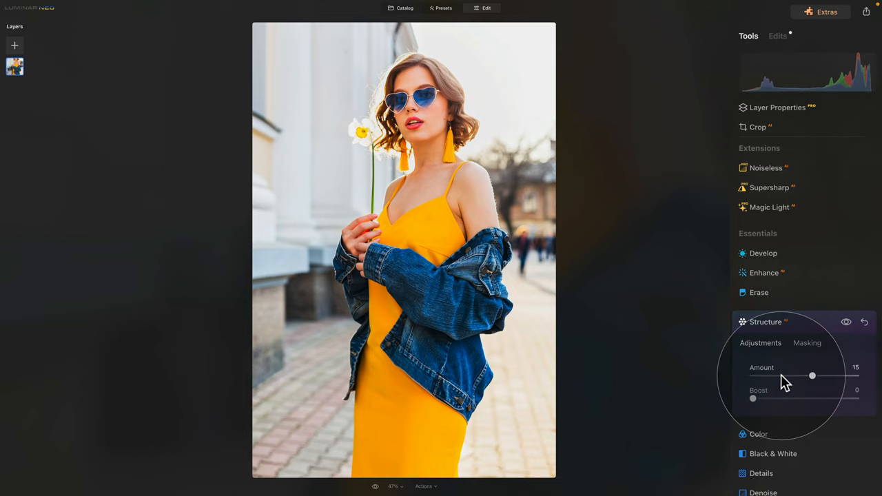
pyautogui.moveTo(314, 264)
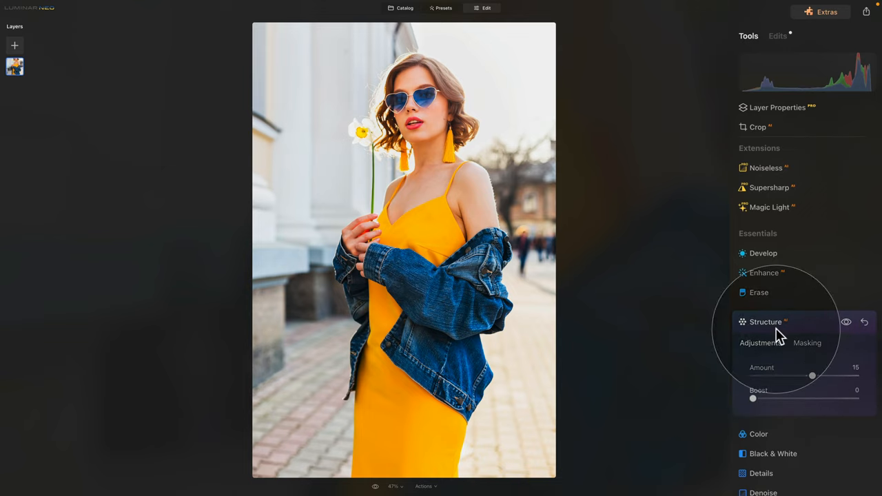
pyautogui.click(766, 322)
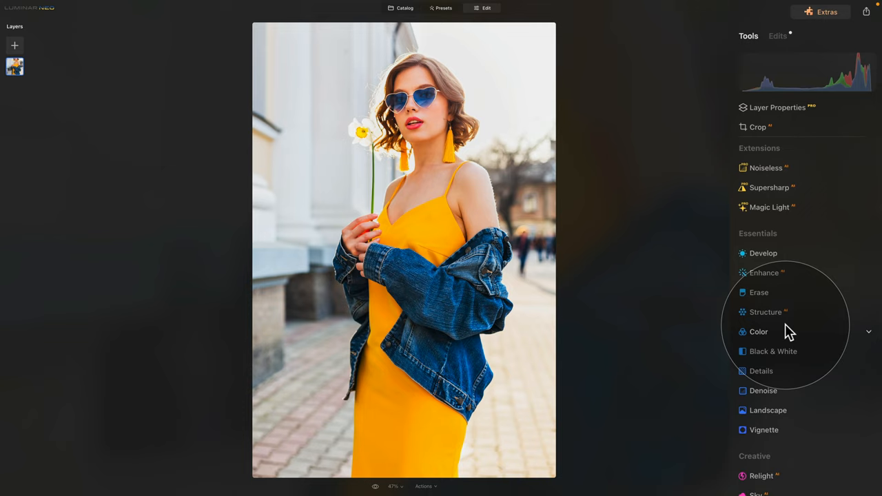
pyautogui.moveTo(768, 376)
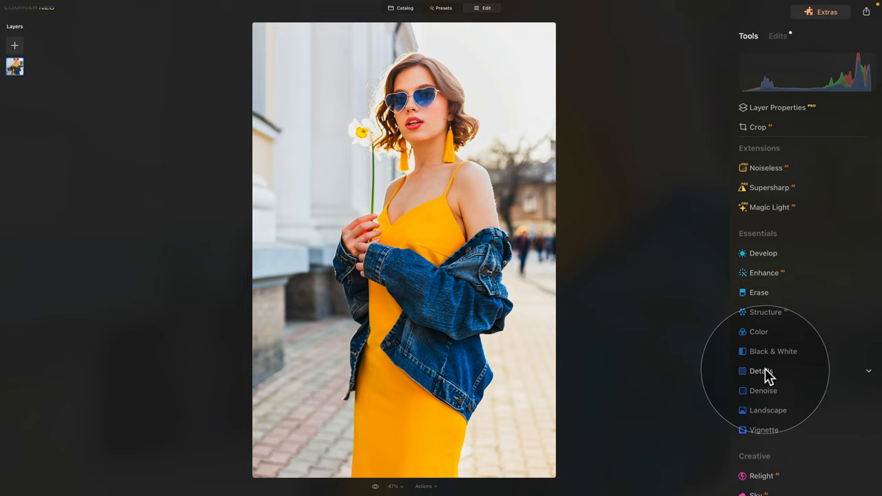
# - Set Small Details and Medium Details to 10 each in the Details tool
pyautogui.click(760, 371)
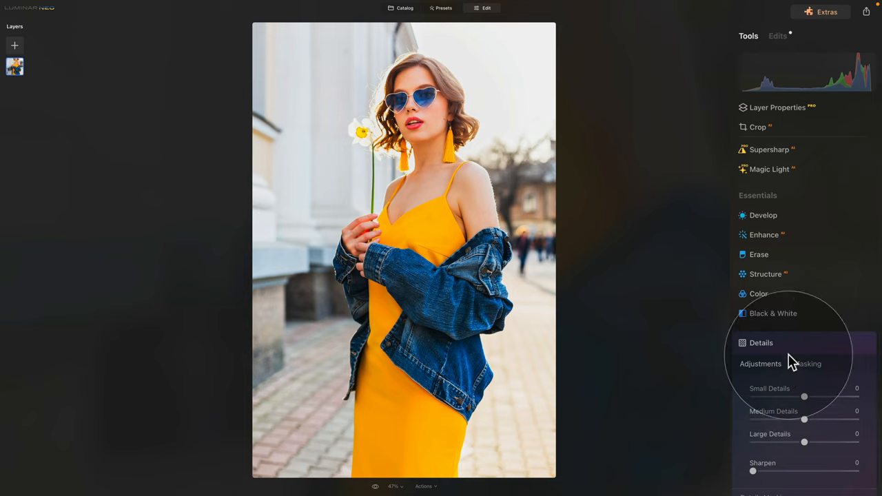
pyautogui.moveTo(787, 391)
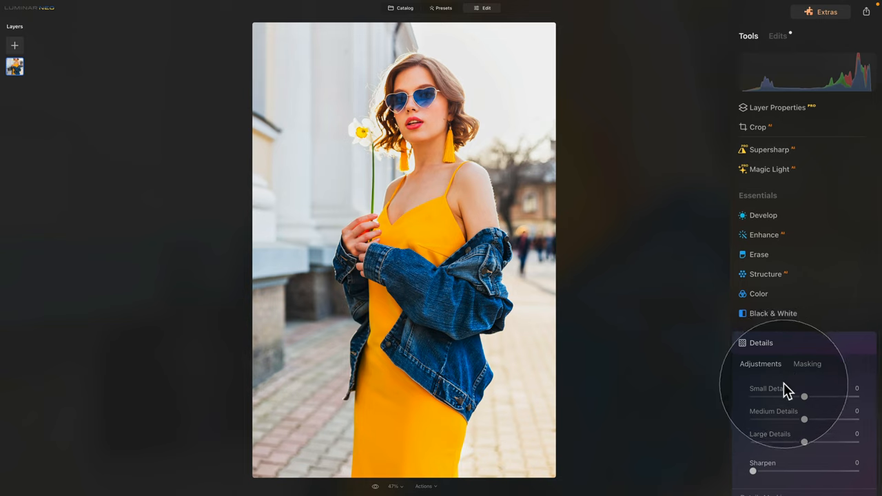
pyautogui.moveTo(806, 399)
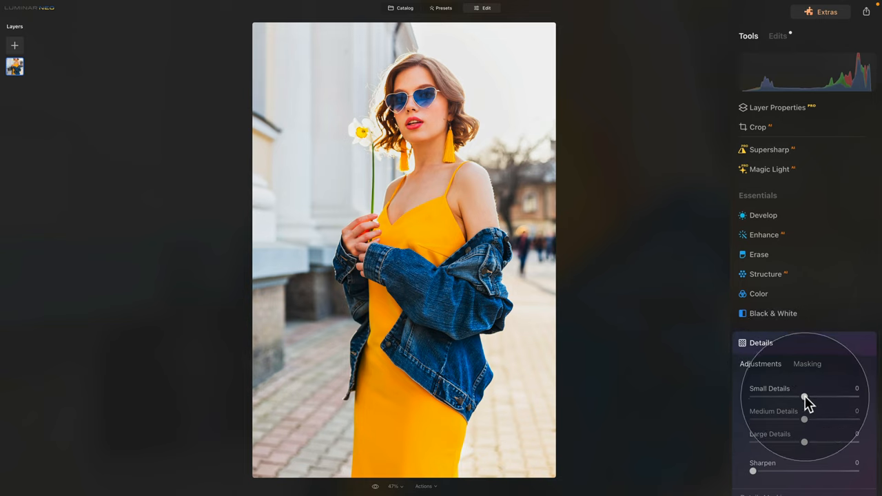
pyautogui.moveTo(804, 397); pyautogui.dragTo(812, 398)
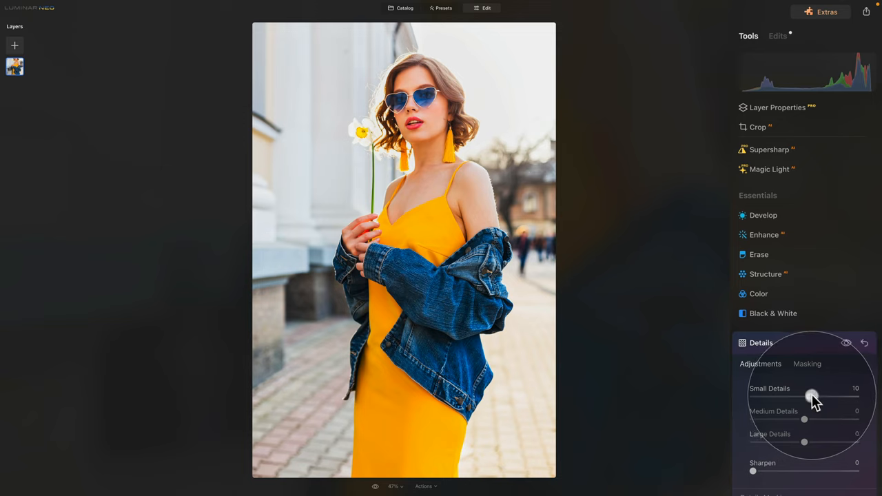
pyautogui.moveTo(803, 420); pyautogui.dragTo(808, 419)
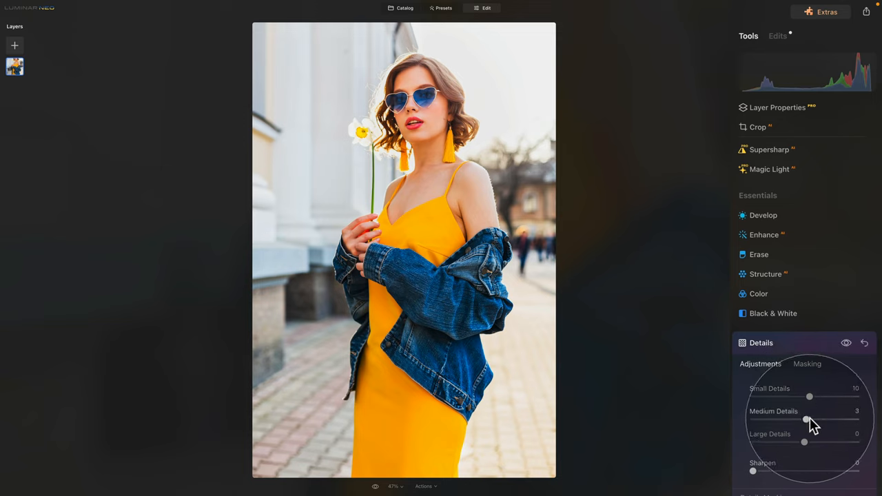
pyautogui.moveTo(805, 420); pyautogui.dragTo(809, 419)
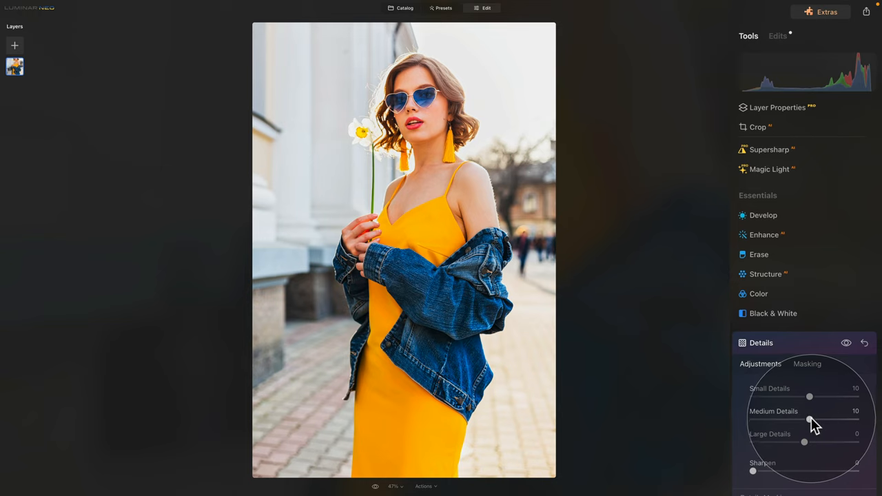
pyautogui.moveTo(816, 425)
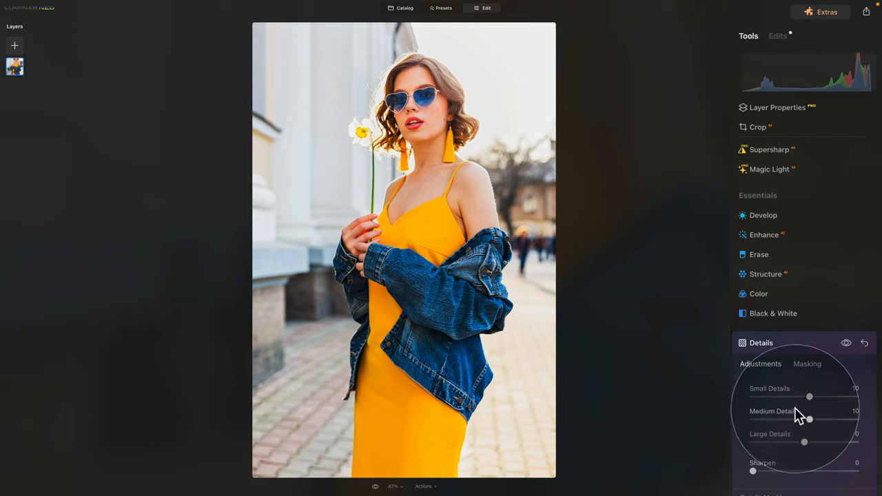
pyautogui.click(761, 342)
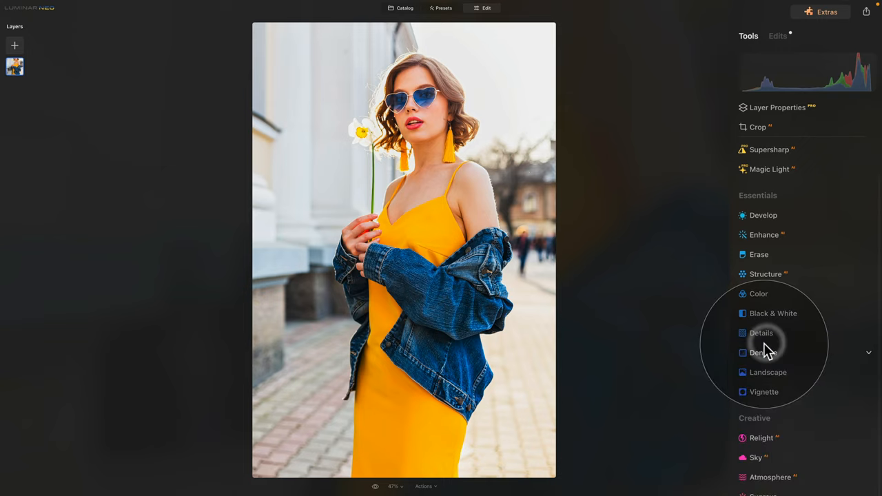
pyautogui.moveTo(768, 353)
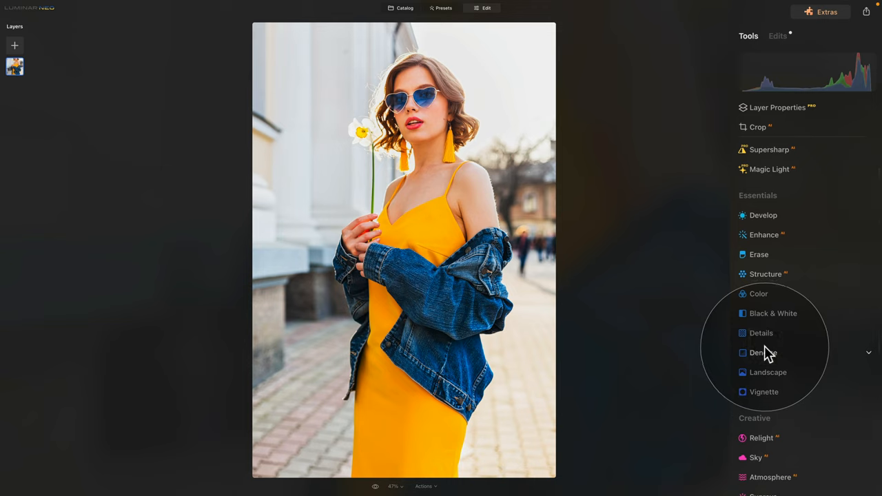
pyautogui.moveTo(779, 338)
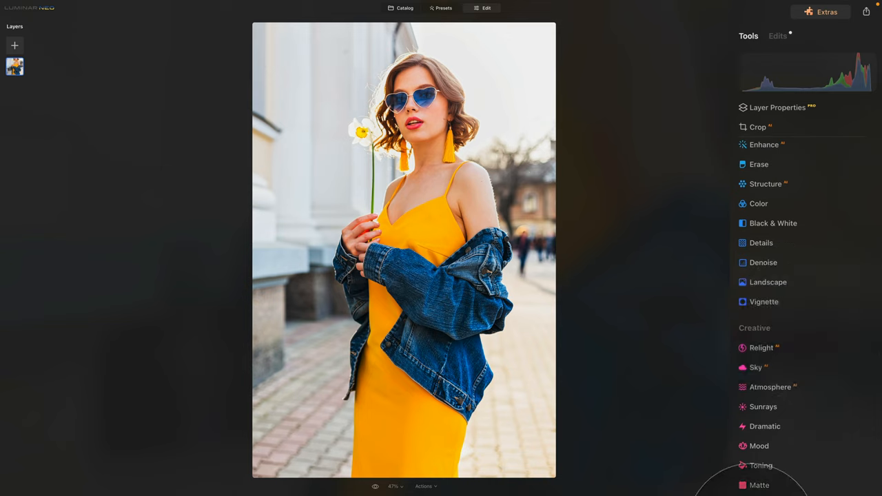
# - Add the Creative Mystical effect with Amount 20
pyautogui.scroll(-3)
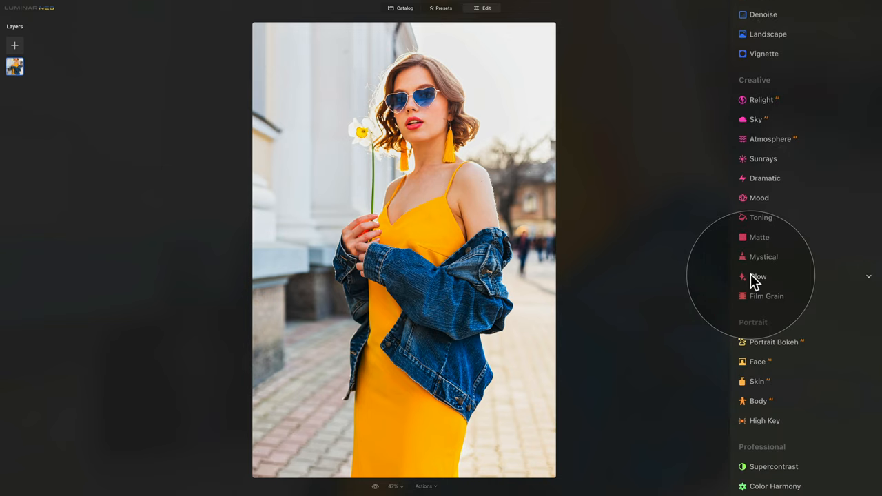
pyautogui.moveTo(778, 265)
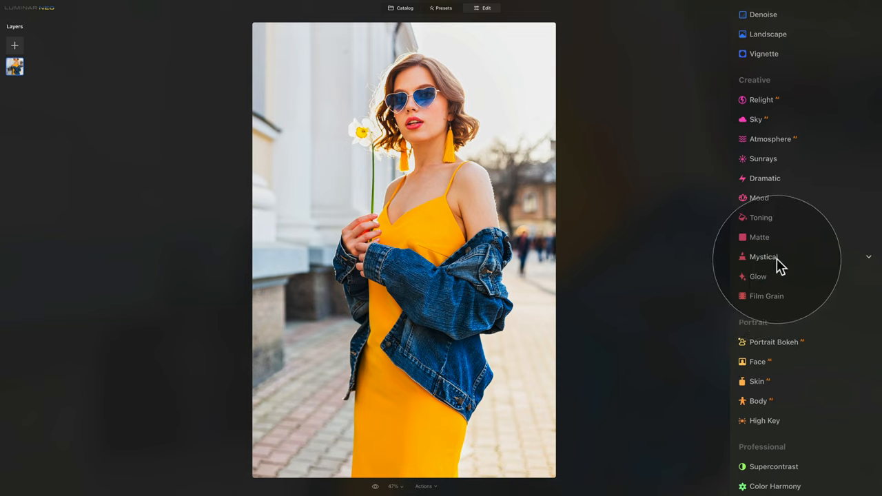
pyautogui.moveTo(773, 267)
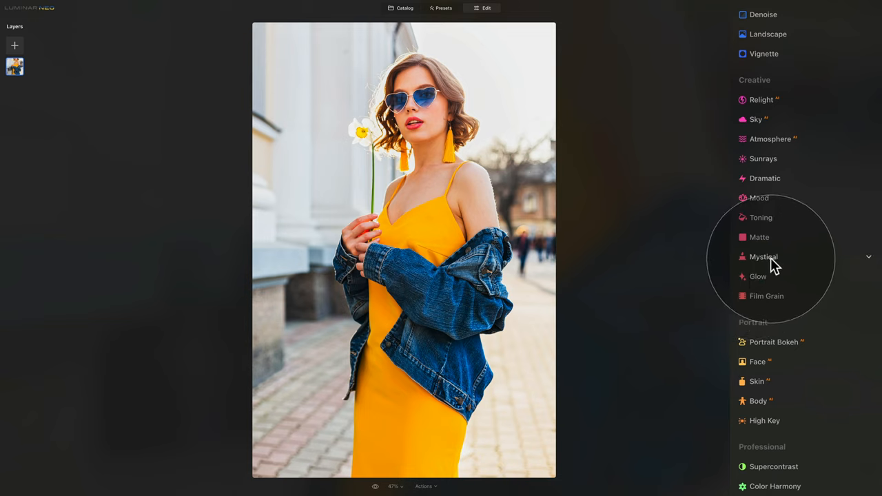
pyautogui.click(763, 256)
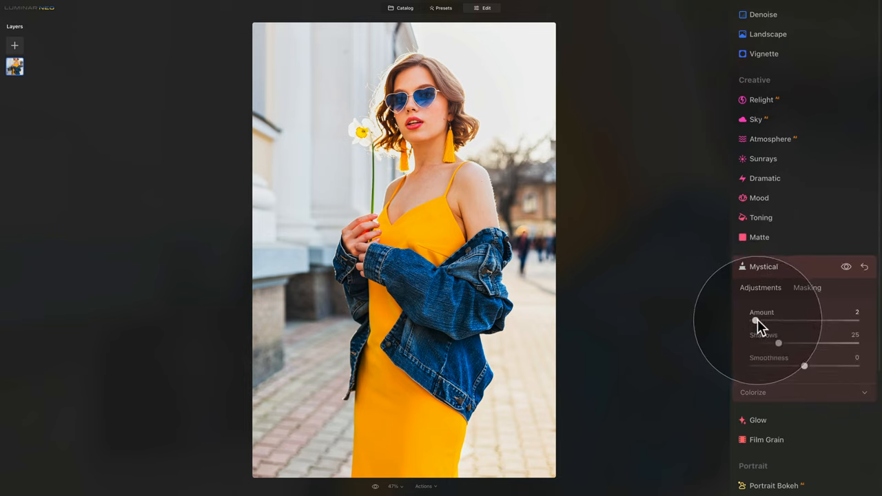
pyautogui.moveTo(752, 320); pyautogui.dragTo(776, 319)
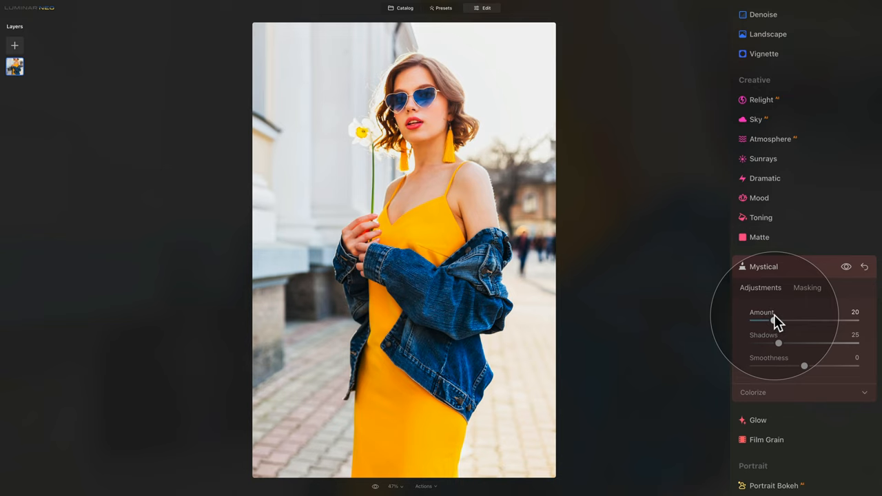
pyautogui.moveTo(779, 277)
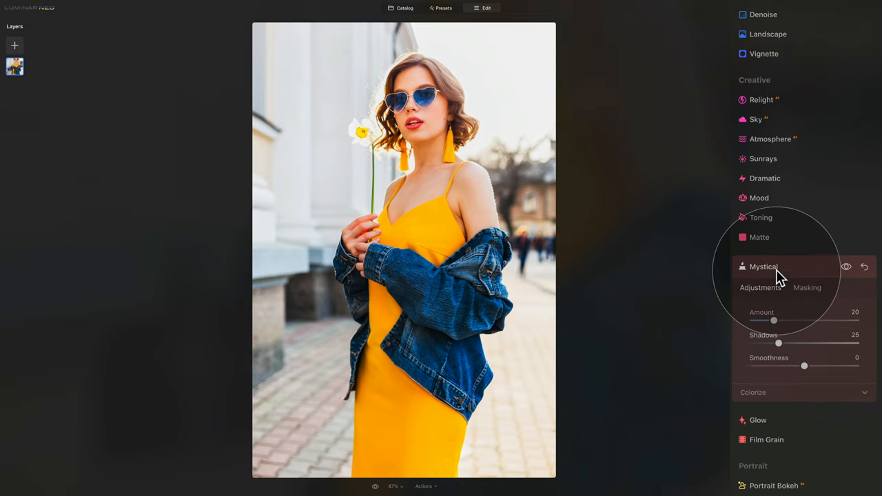
pyautogui.click(764, 267)
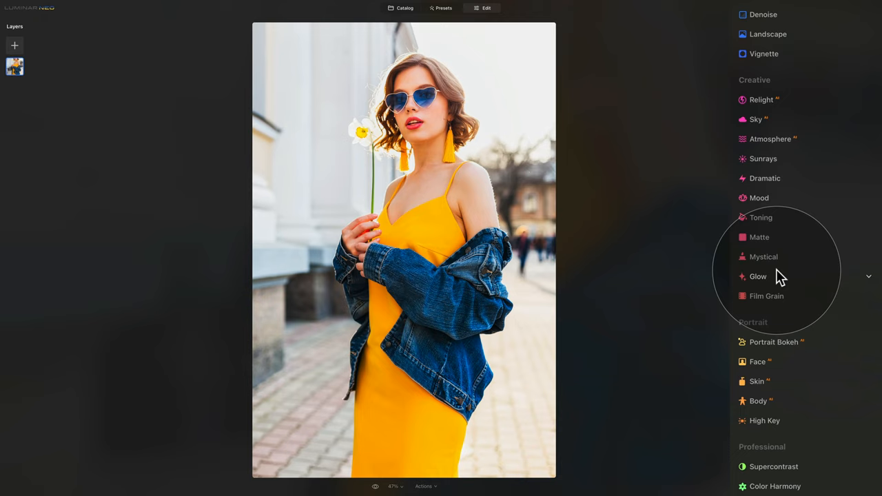
# - In HSL Hue mode, set Yellow hue to +30 and Green to -35
pyautogui.scroll(3)
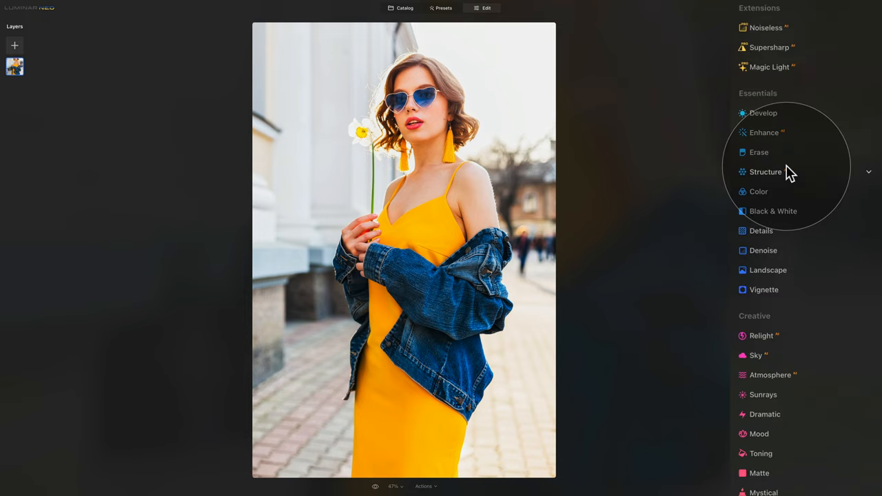
pyautogui.moveTo(775, 215)
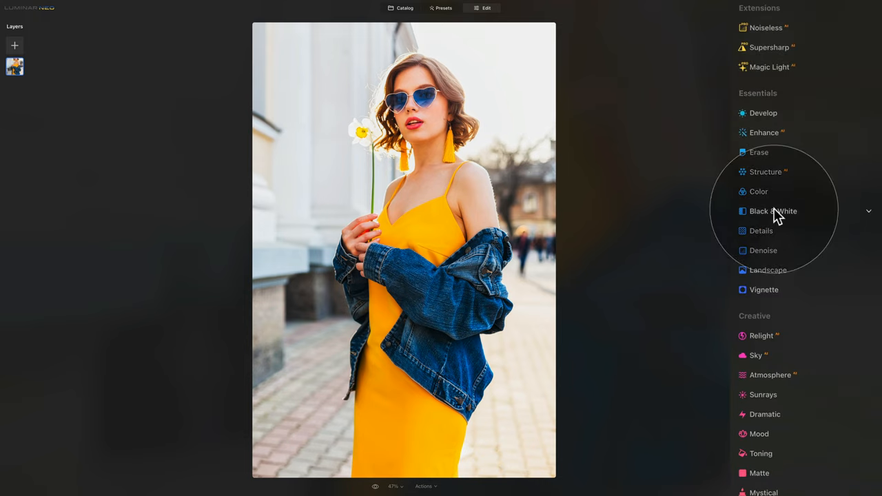
pyautogui.click(758, 192)
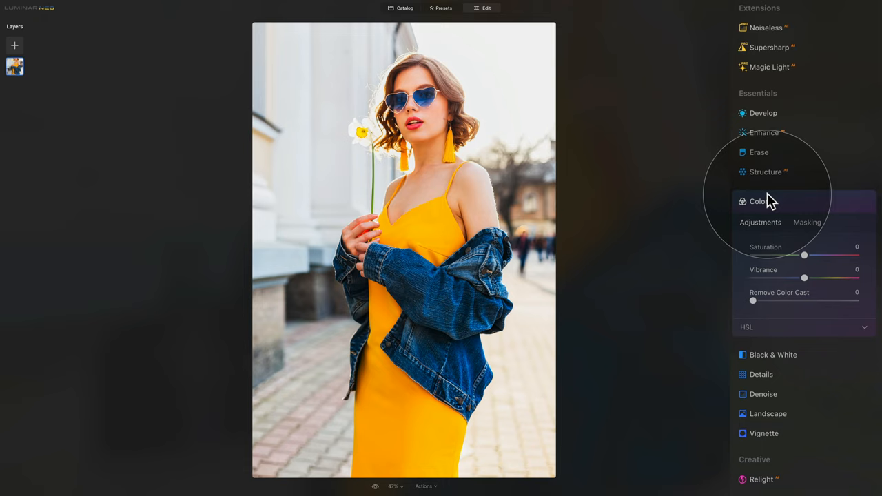
pyautogui.moveTo(782, 337)
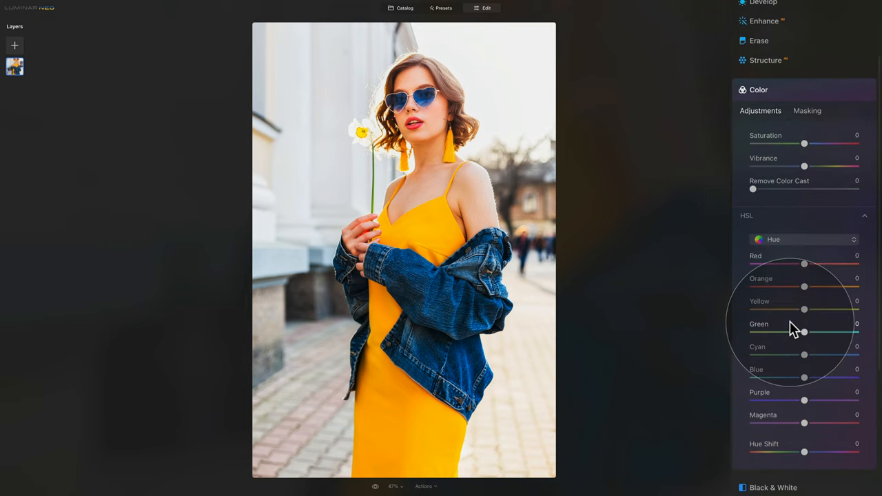
pyautogui.scroll(-3)
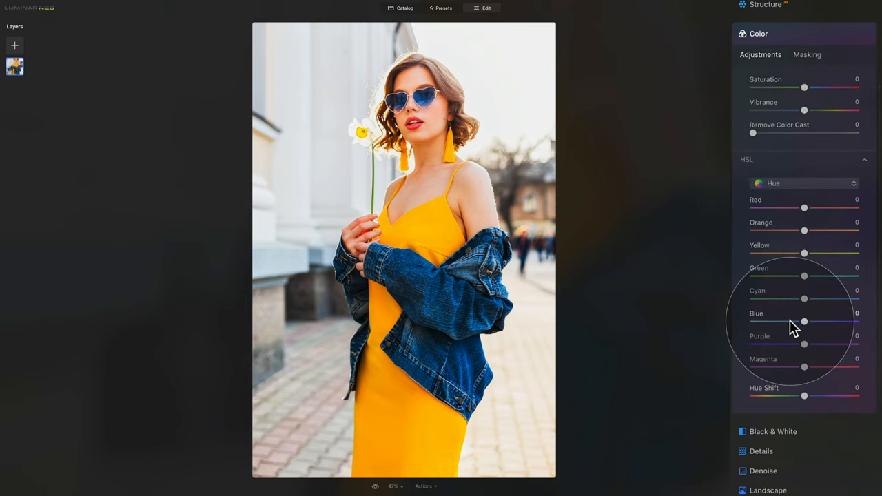
pyautogui.moveTo(809, 190)
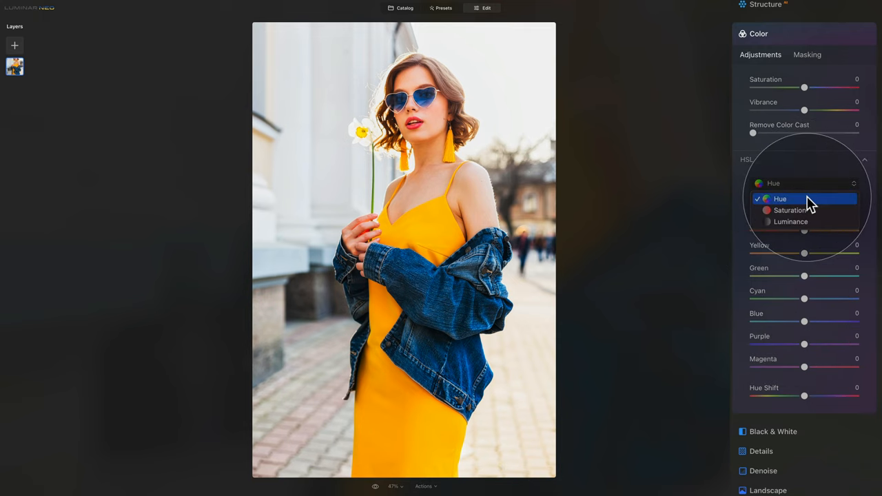
pyautogui.moveTo(813, 221)
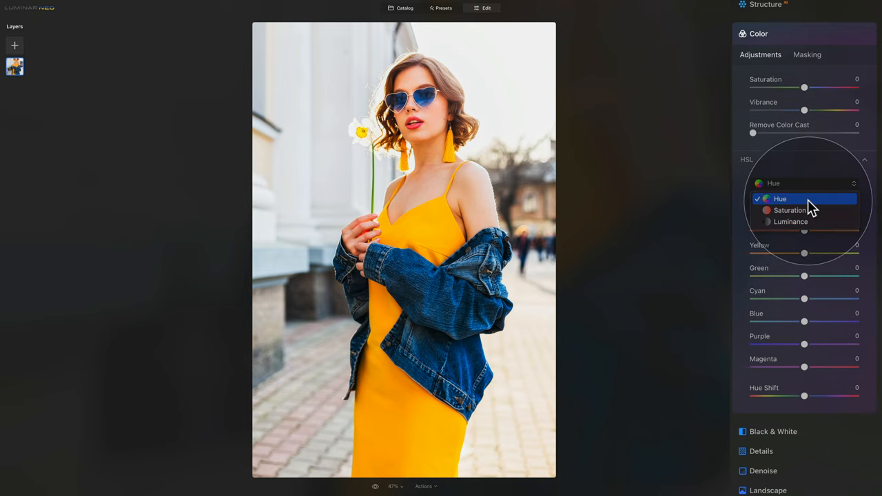
pyautogui.click(779, 199)
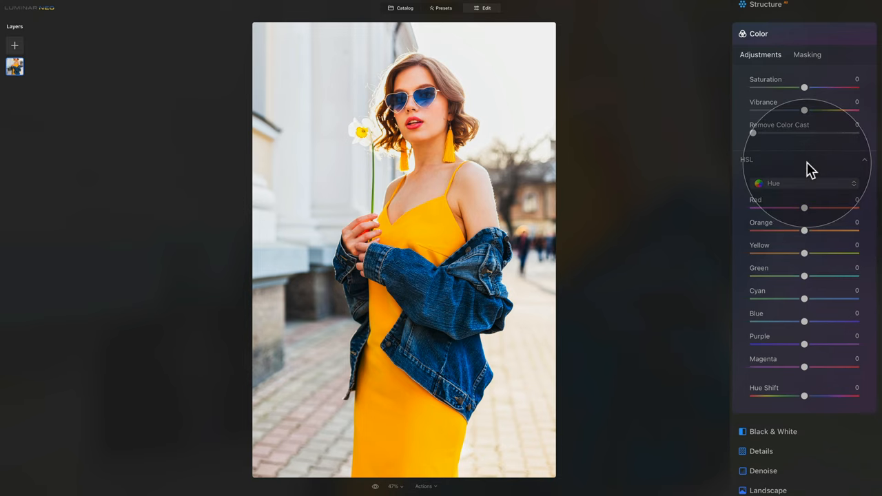
pyautogui.moveTo(799, 268)
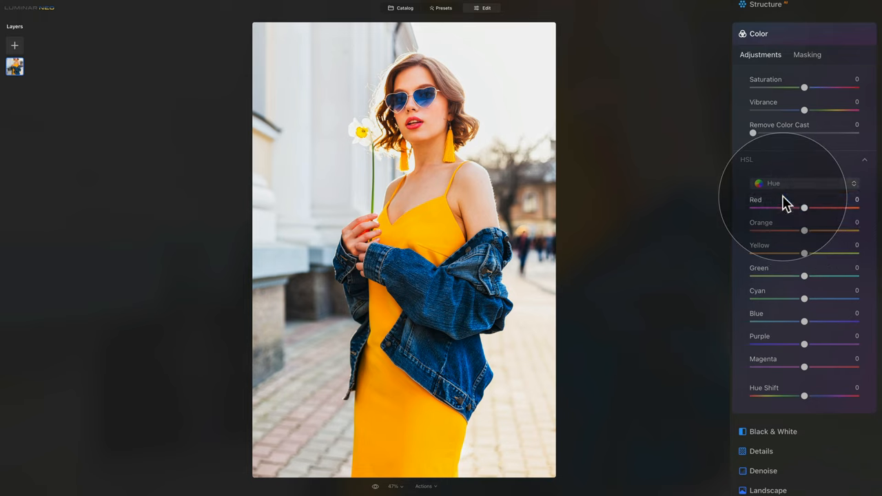
pyautogui.moveTo(811, 256)
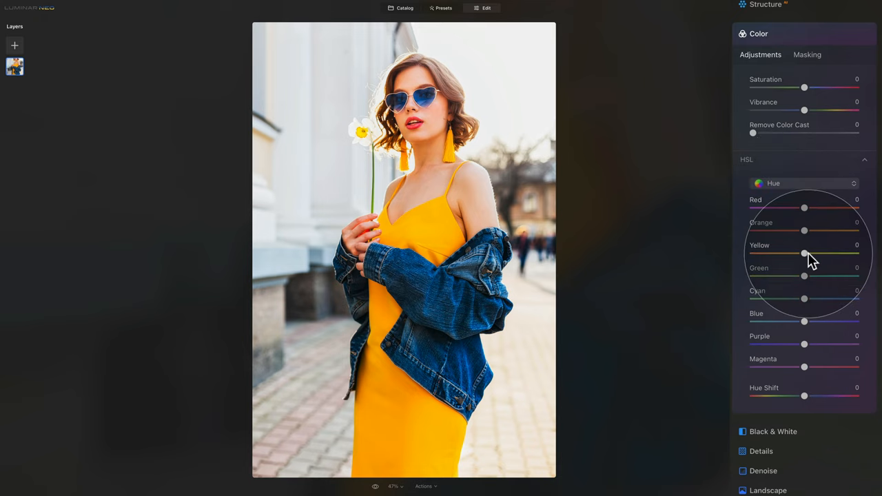
pyautogui.moveTo(807, 259)
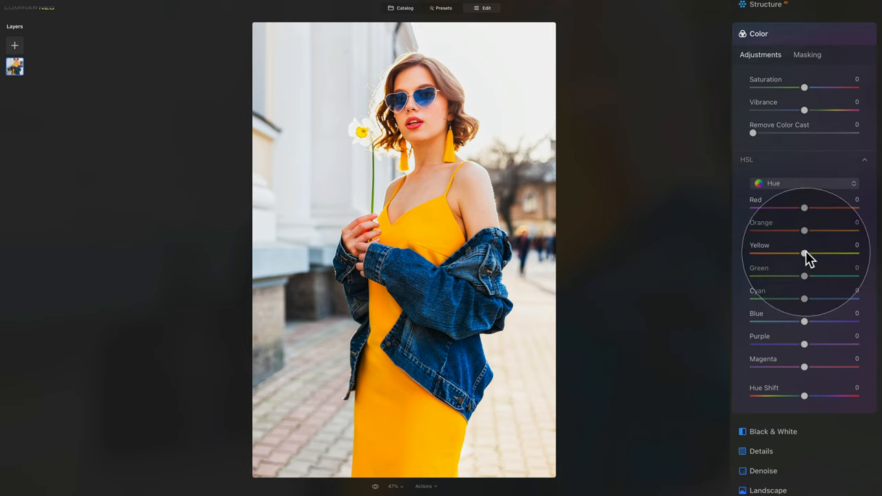
pyautogui.moveTo(804, 254); pyautogui.dragTo(815, 254)
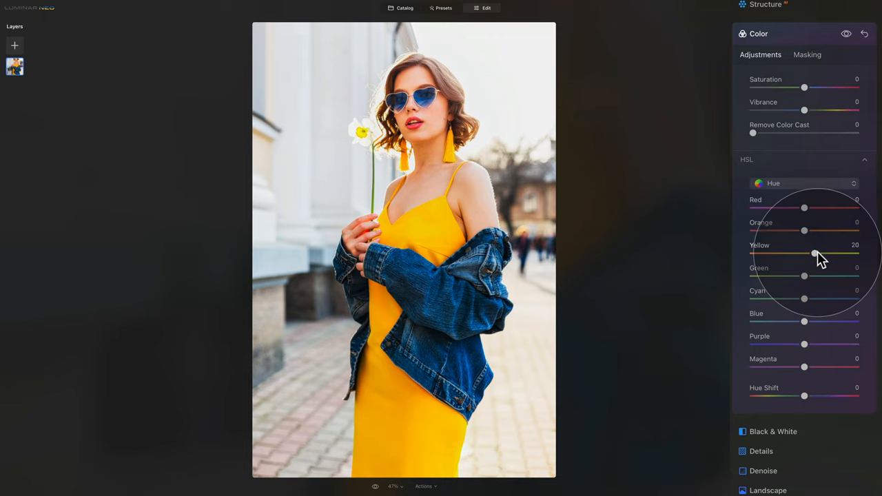
pyautogui.moveTo(814, 254); pyautogui.dragTo(821, 254)
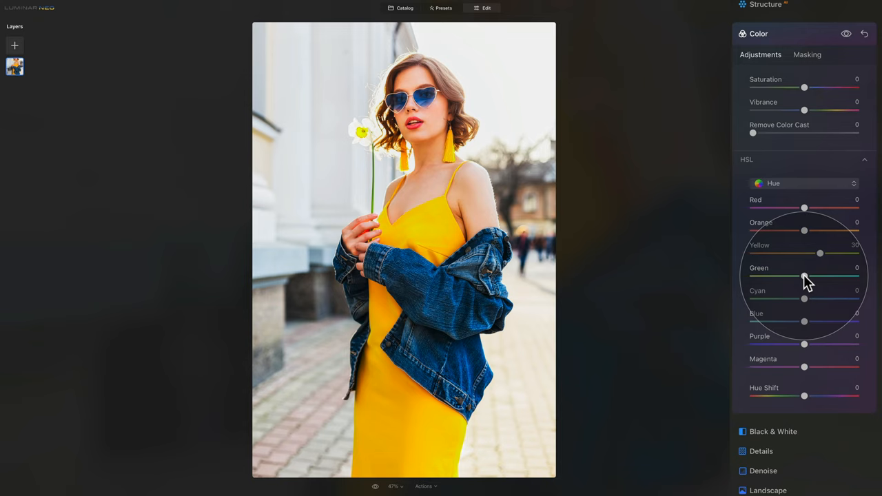
pyautogui.moveTo(804, 276); pyautogui.dragTo(792, 281)
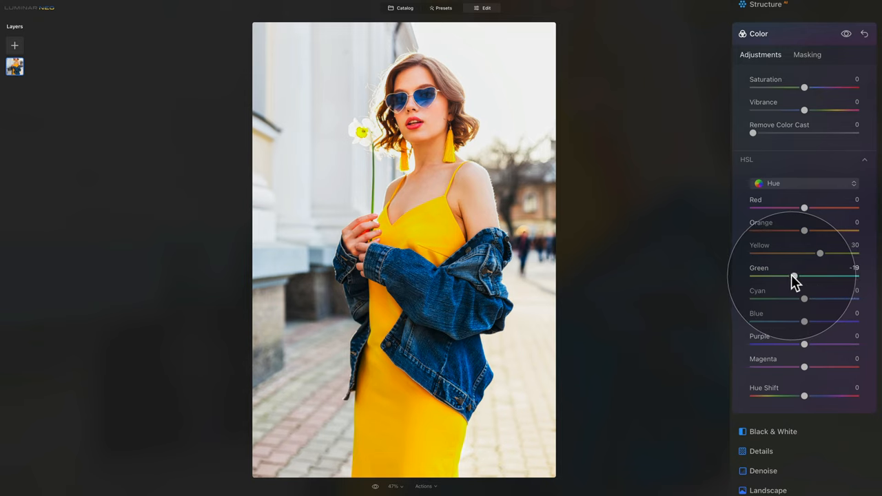
pyautogui.moveTo(792, 275); pyautogui.dragTo(785, 281)
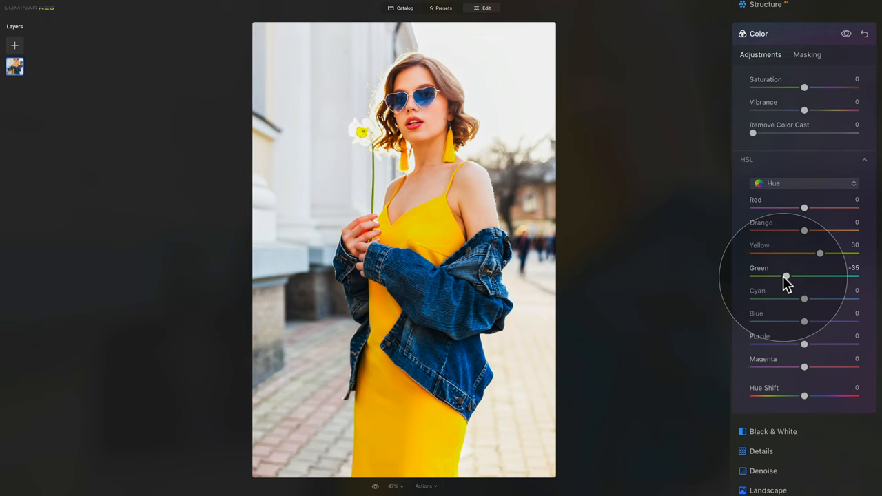
pyautogui.moveTo(809, 305)
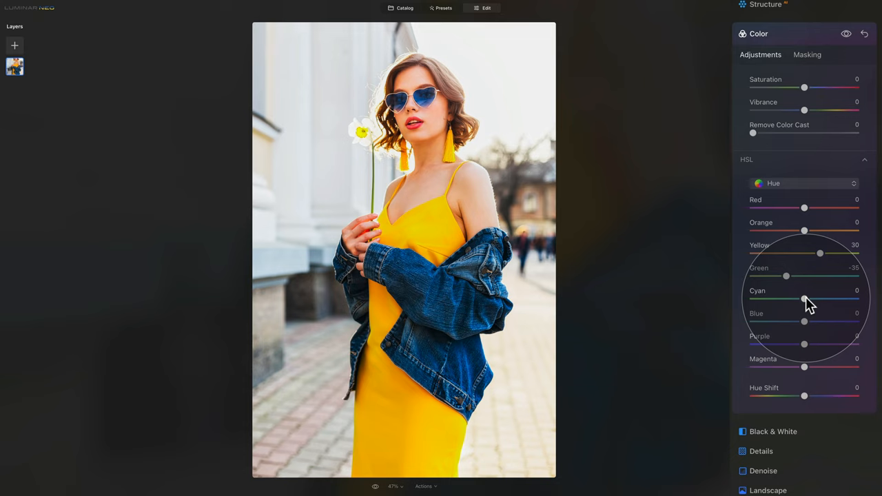
# - Set the Cyan hue to +24 and Blue to -50
pyautogui.moveTo(804, 299); pyautogui.dragTo(808, 299)
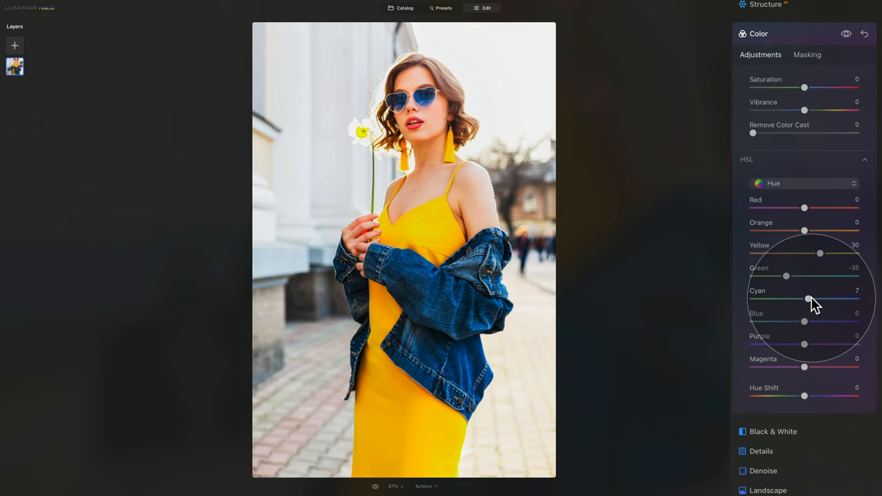
pyautogui.moveTo(805, 298); pyautogui.dragTo(817, 298)
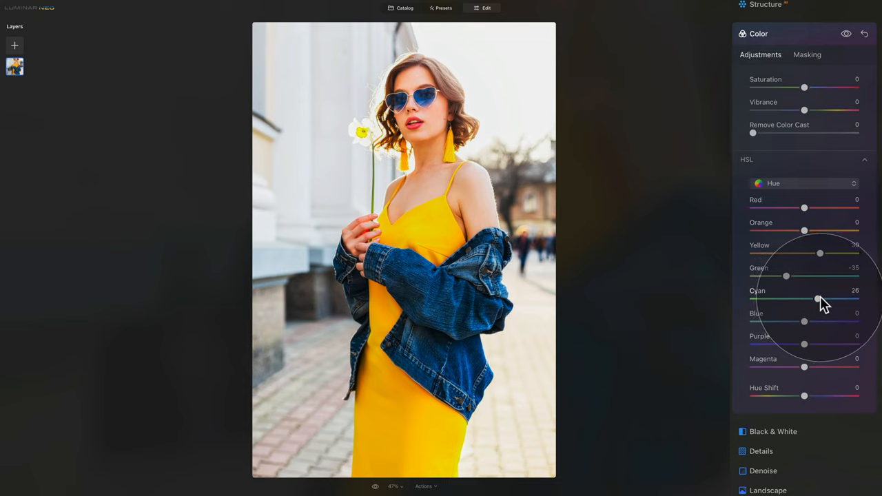
pyautogui.moveTo(820, 298); pyautogui.dragTo(816, 298)
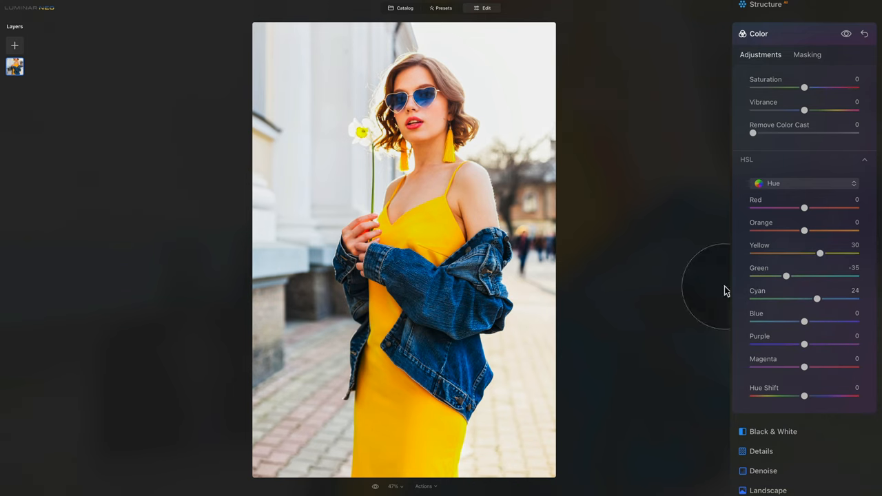
pyautogui.moveTo(803, 323)
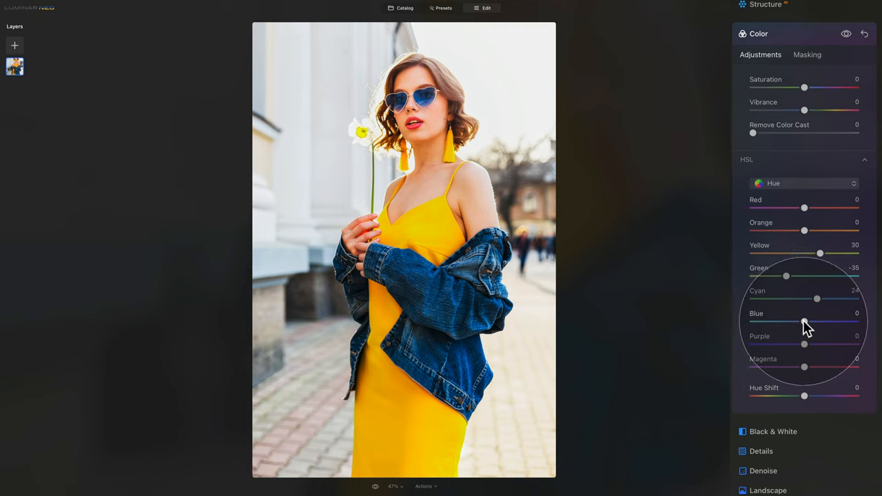
pyautogui.moveTo(804, 322); pyautogui.dragTo(777, 322)
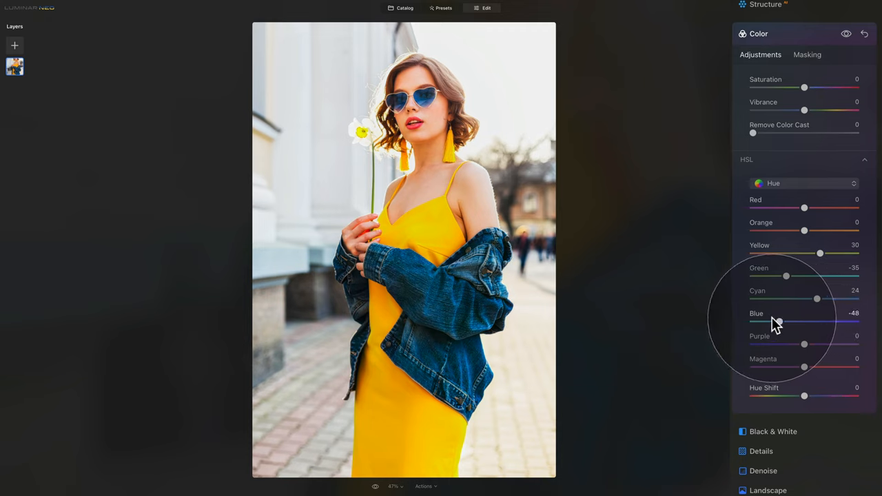
pyautogui.moveTo(777, 322); pyautogui.dragTo(771, 322)
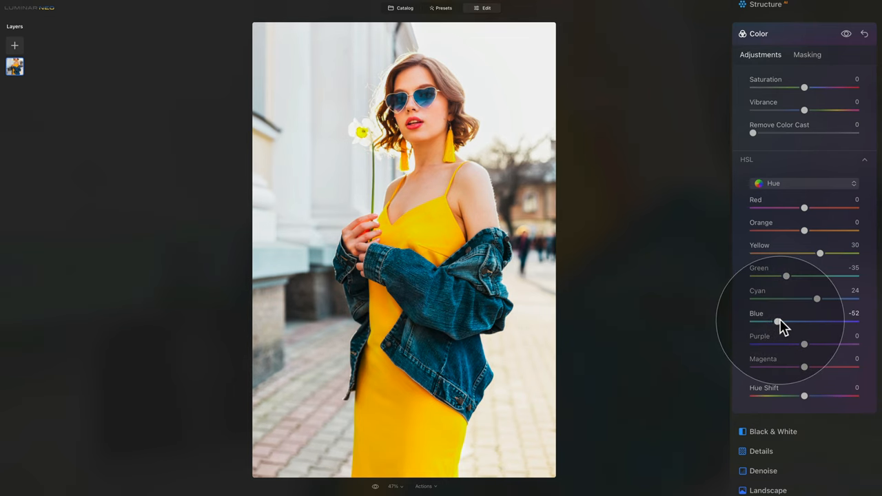
pyautogui.moveTo(777, 322); pyautogui.dragTo(779, 322)
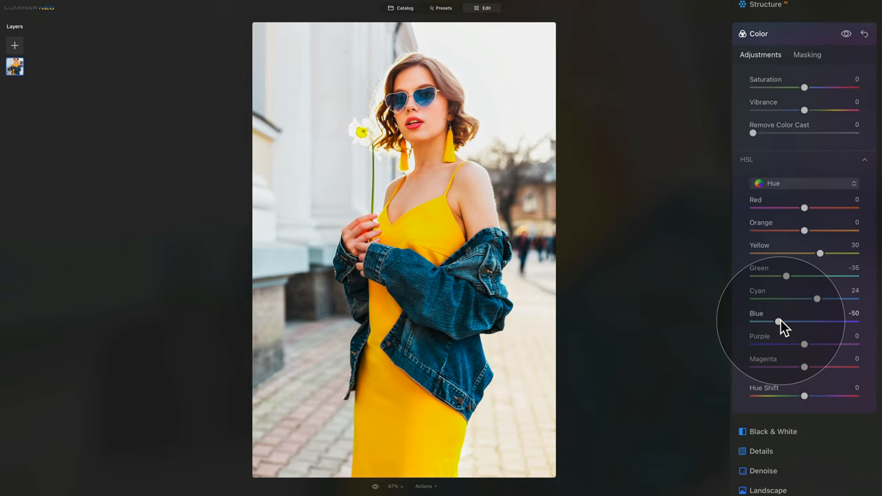
pyautogui.moveTo(803, 210)
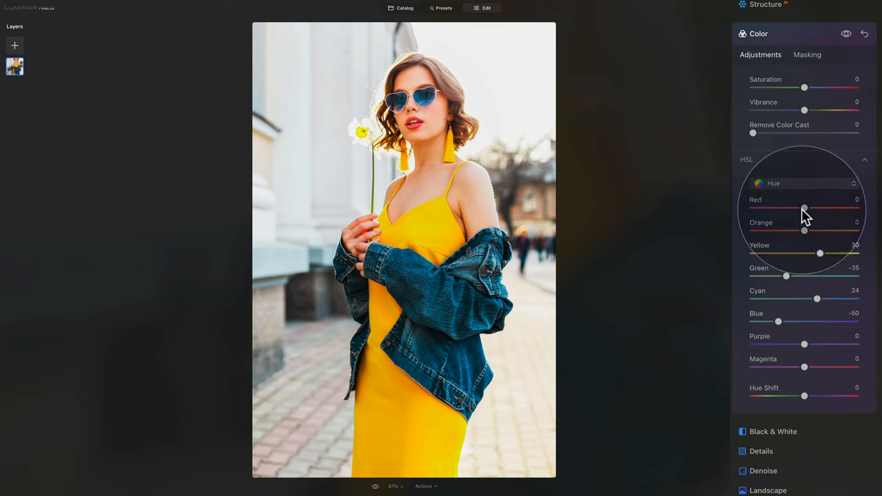
pyautogui.click(846, 34)
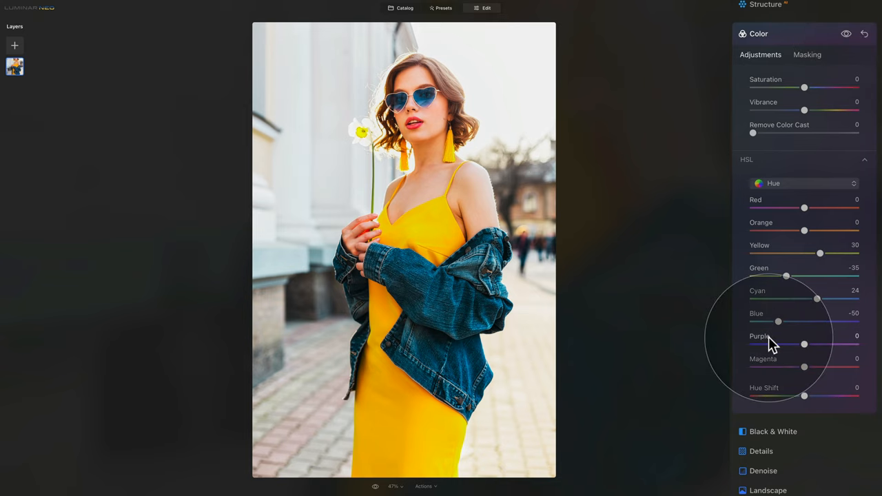
pyautogui.moveTo(809, 186)
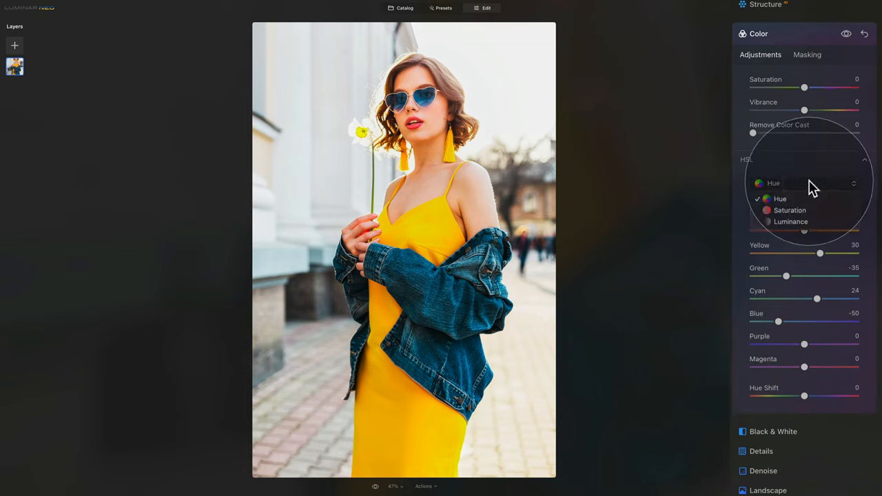
pyautogui.moveTo(805, 210)
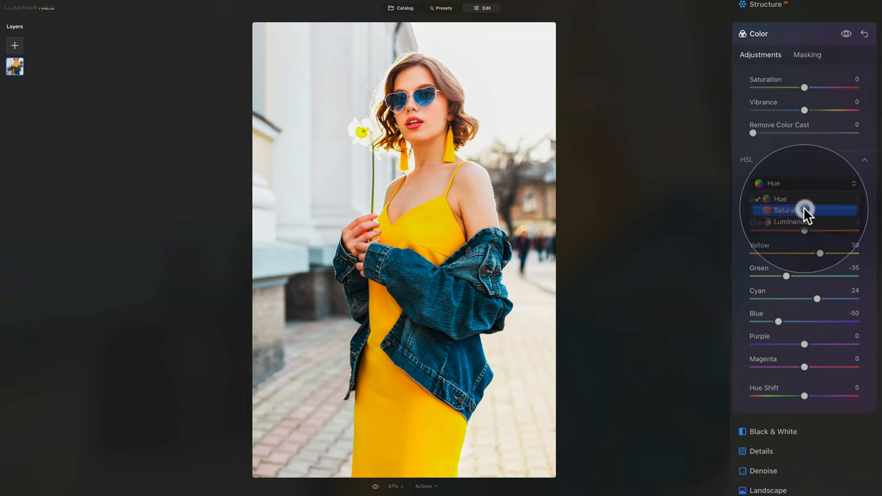
# - In HSL Saturation mode, set Red -20, Orange -21 and Yellow -10
pyautogui.click(785, 210)
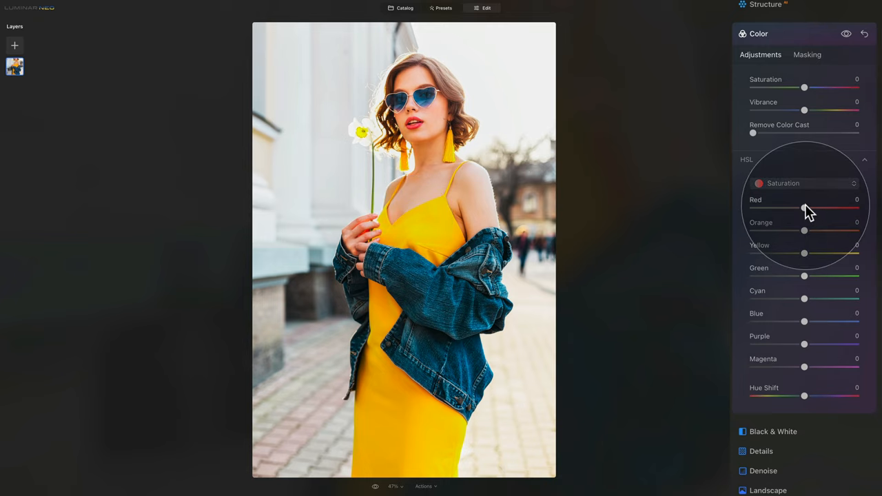
pyautogui.moveTo(804, 208); pyautogui.dragTo(799, 208)
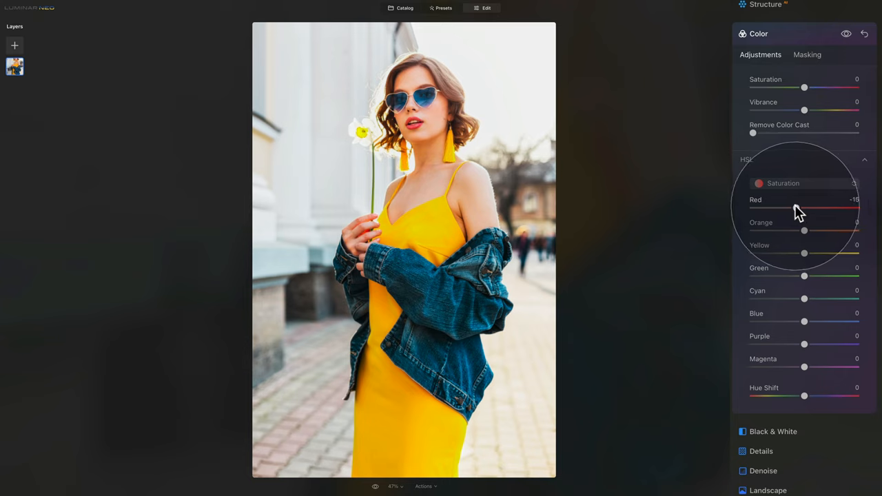
pyautogui.moveTo(803, 208); pyautogui.dragTo(793, 207)
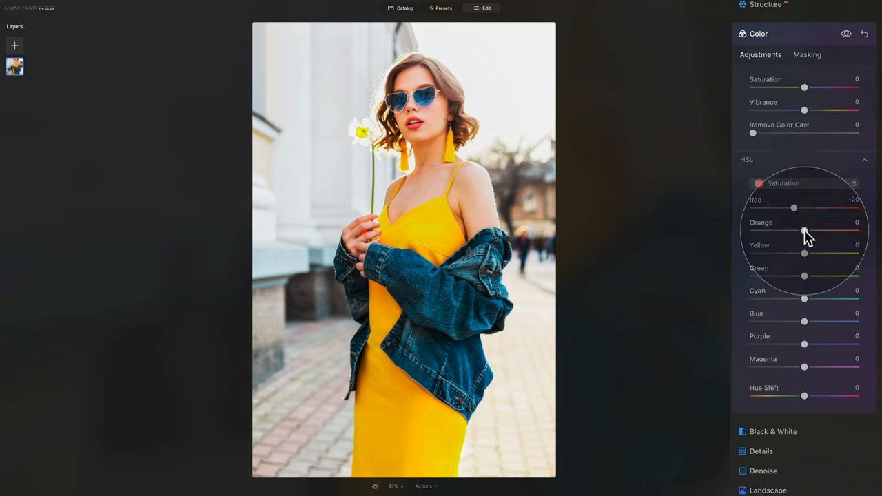
pyautogui.moveTo(806, 235); pyautogui.dragTo(791, 231)
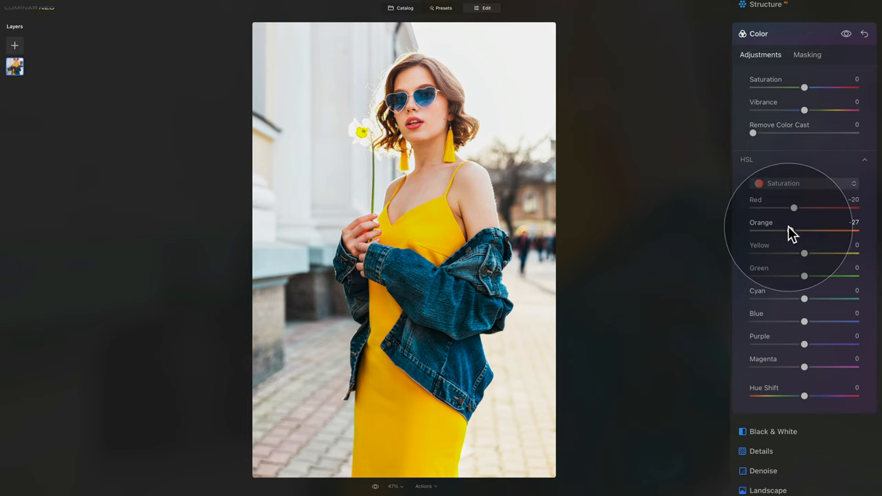
pyautogui.moveTo(792, 231); pyautogui.dragTo(794, 230)
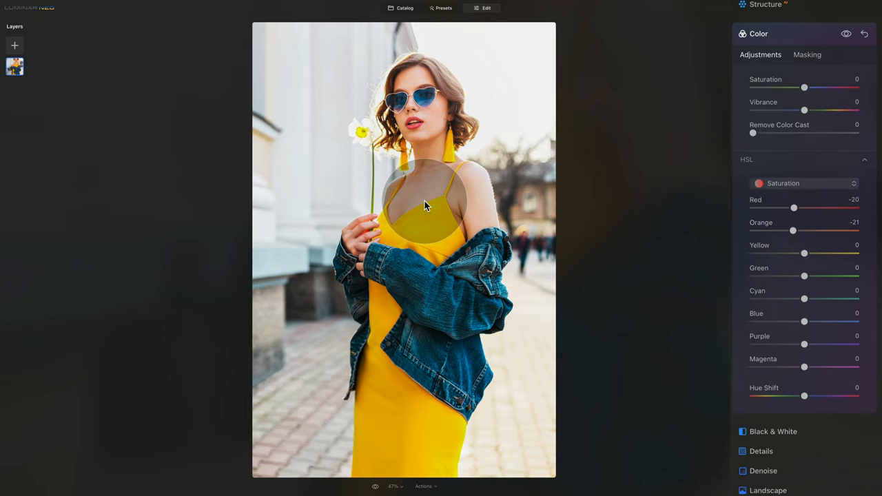
pyautogui.moveTo(429, 189)
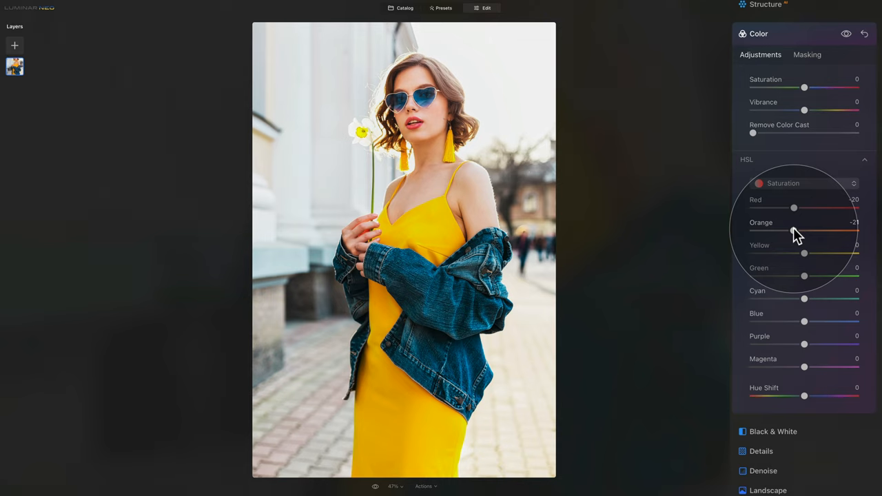
pyautogui.moveTo(799, 261)
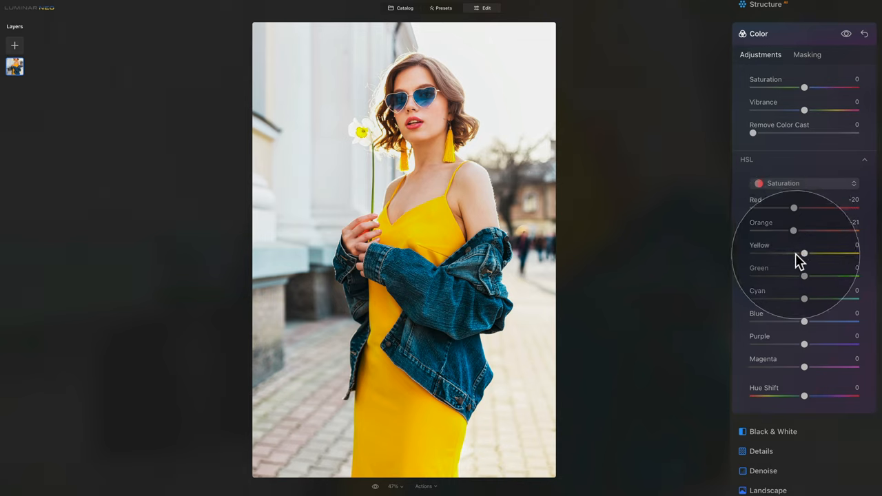
pyautogui.moveTo(804, 253); pyautogui.dragTo(801, 253)
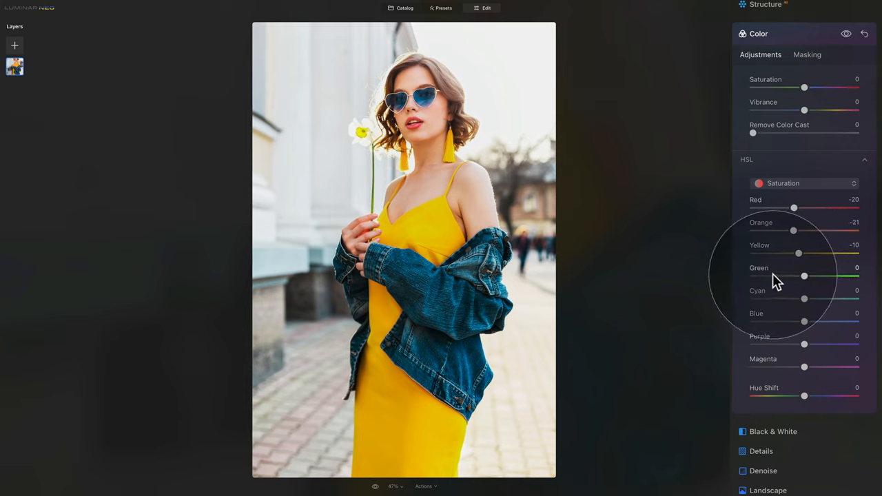
# - Drop Green, Cyan, Blue, Purple and Magenta saturation to -60 each
pyautogui.moveTo(804, 276); pyautogui.dragTo(773, 276)
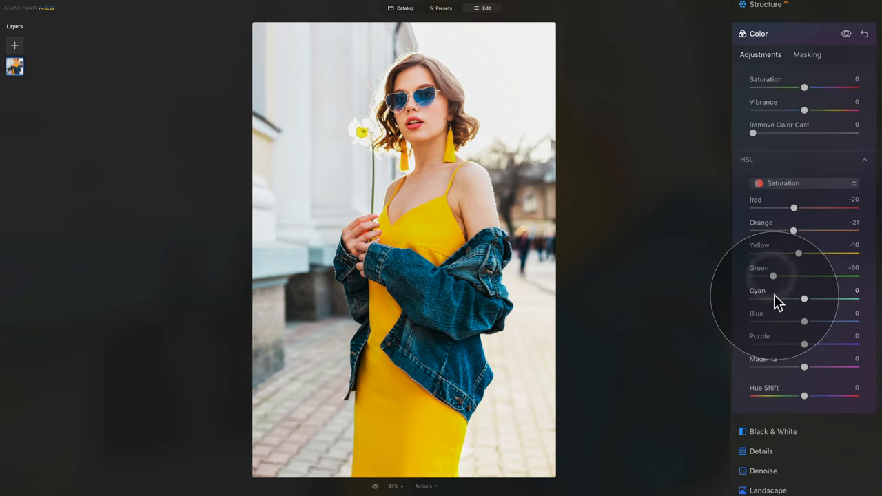
pyautogui.moveTo(804, 298); pyautogui.dragTo(771, 298)
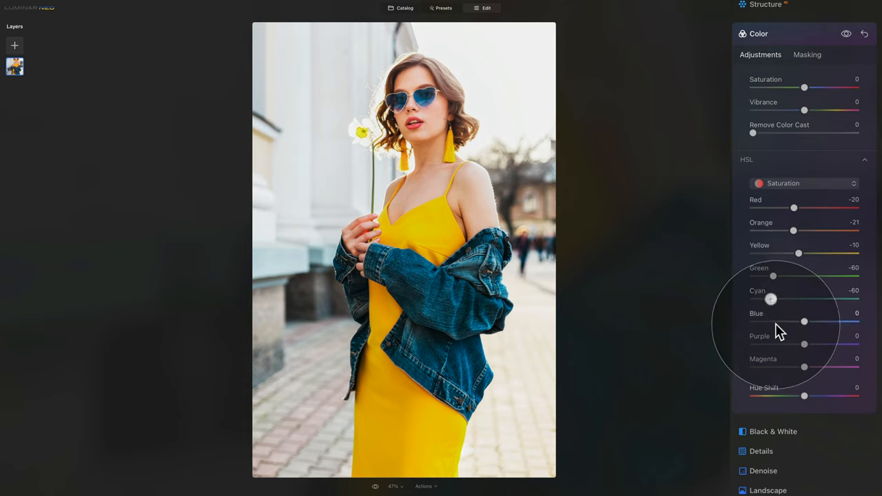
pyautogui.moveTo(804, 322); pyautogui.dragTo(773, 321)
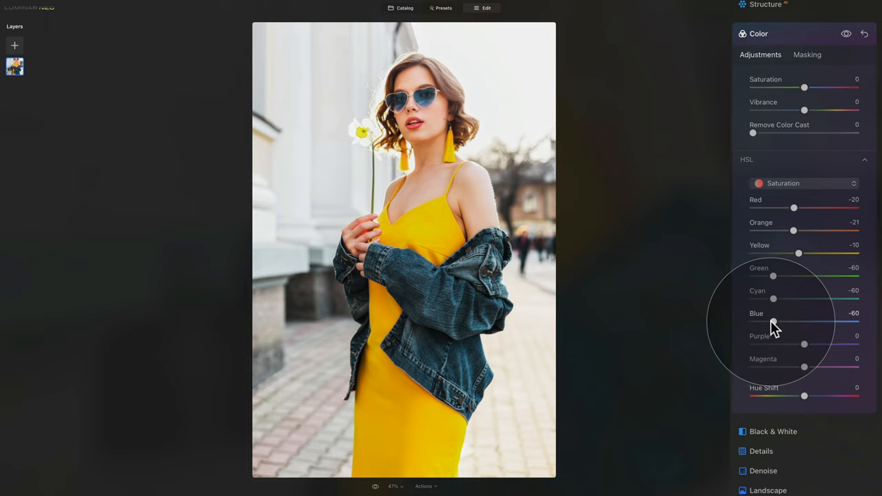
pyautogui.moveTo(803, 344); pyautogui.dragTo(773, 344)
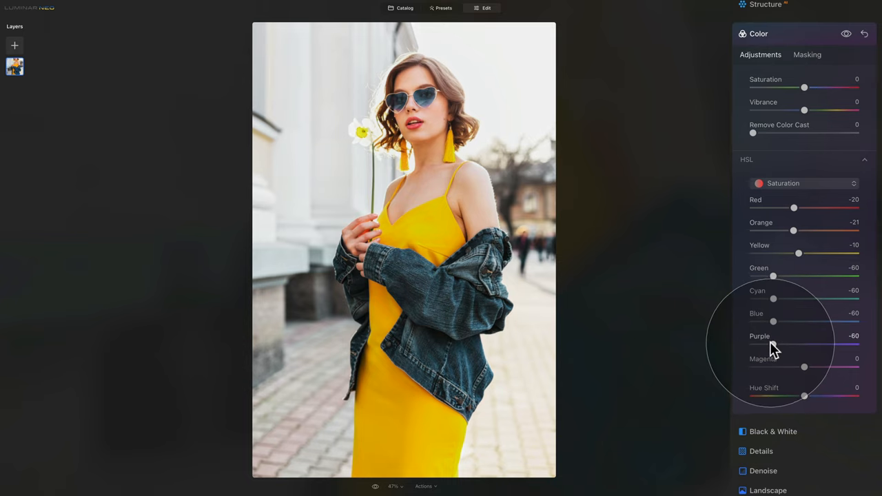
pyautogui.moveTo(804, 367); pyautogui.dragTo(773, 367)
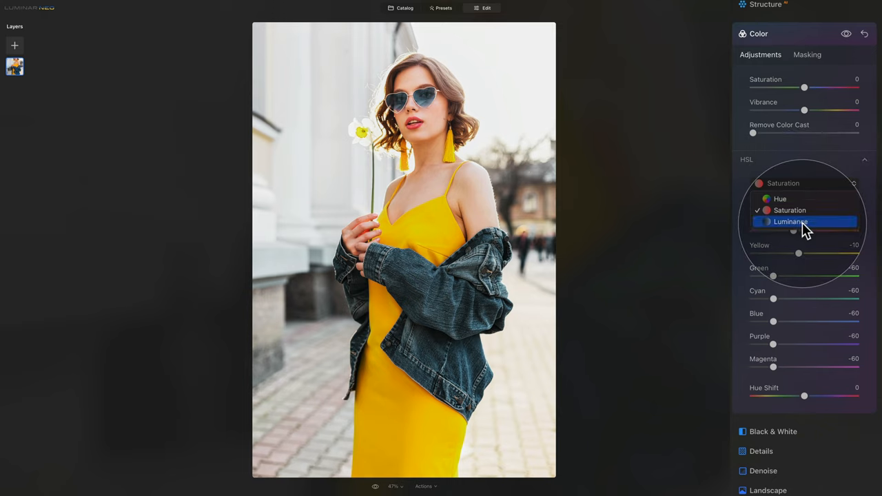
# - Switch HSL to Luminance and set red luminance to 10, orange and yellow to 20
pyautogui.click(790, 221)
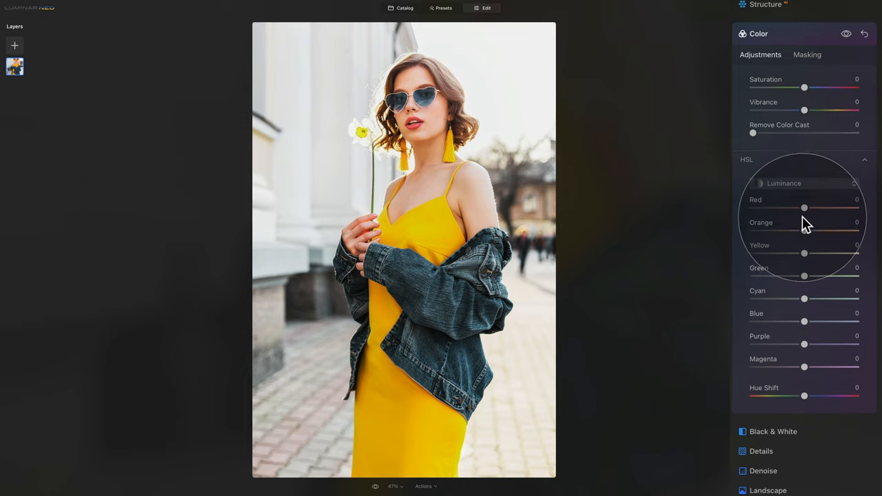
pyautogui.moveTo(803, 208); pyautogui.dragTo(810, 208)
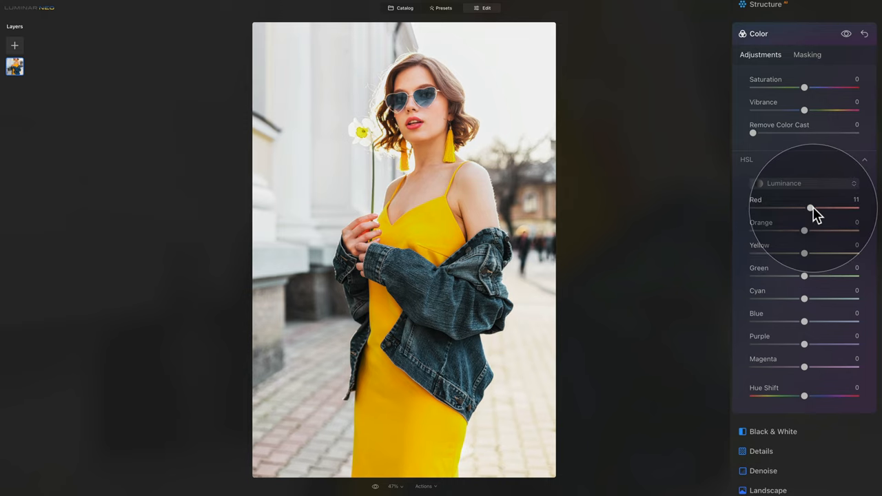
pyautogui.moveTo(810, 208); pyautogui.dragTo(809, 208)
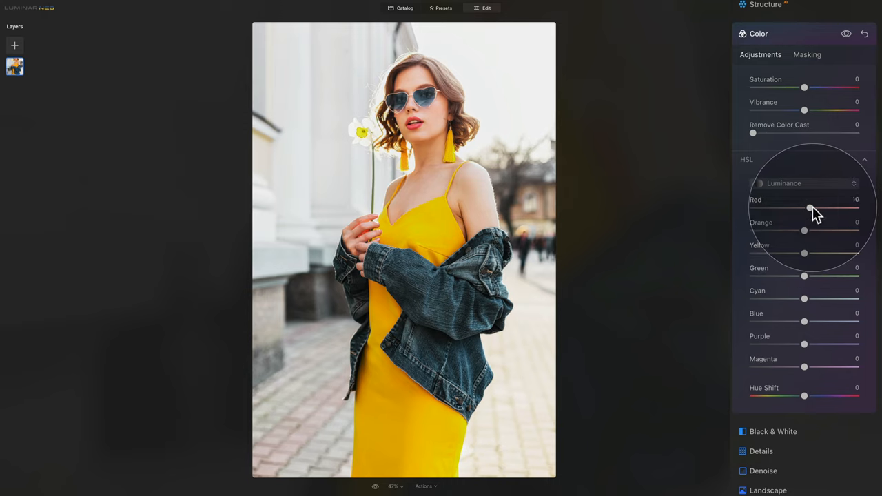
pyautogui.moveTo(804, 231); pyautogui.dragTo(819, 230)
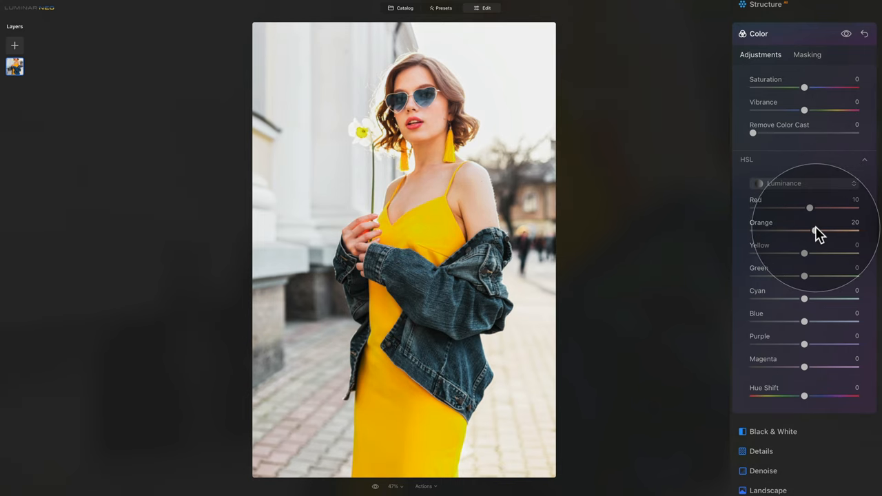
pyautogui.moveTo(803, 253); pyautogui.dragTo(815, 252)
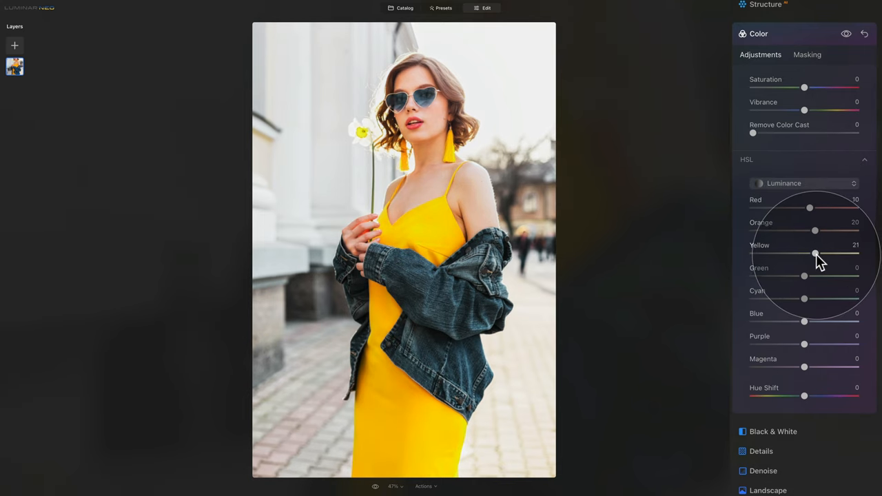
pyautogui.moveTo(815, 254); pyautogui.dragTo(813, 253)
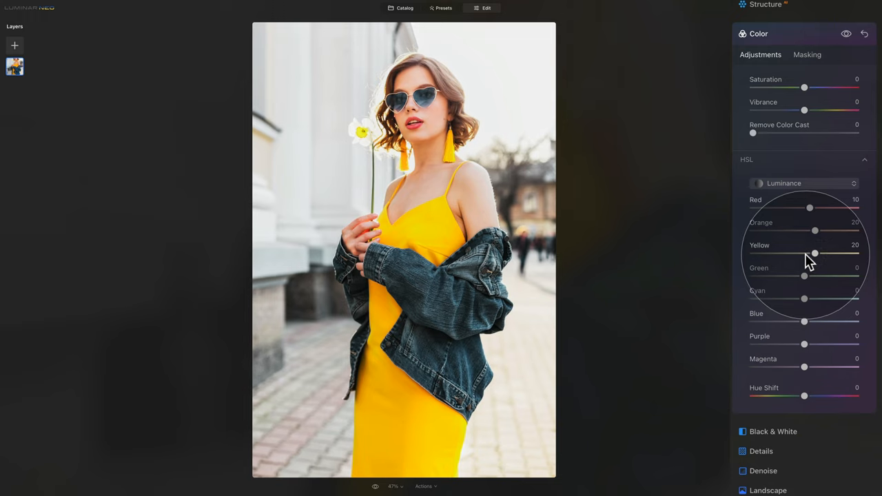
pyautogui.moveTo(771, 285)
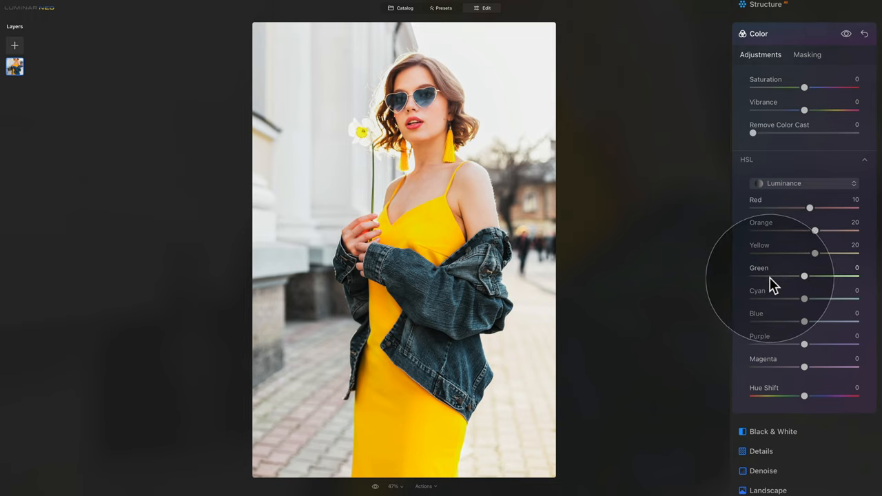
# - Set green and cyan luminance to -50, purple -20, magenta -10 and blue -10
pyautogui.moveTo(804, 275); pyautogui.dragTo(778, 275)
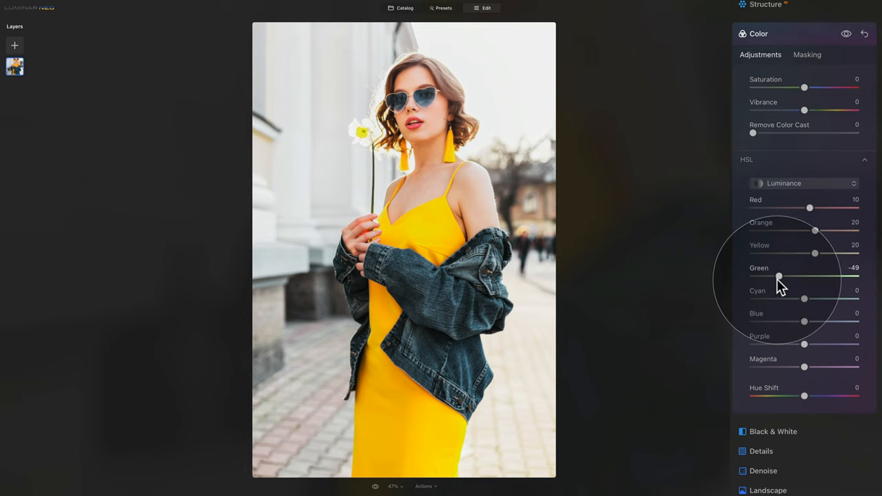
pyautogui.moveTo(803, 298); pyautogui.dragTo(778, 298)
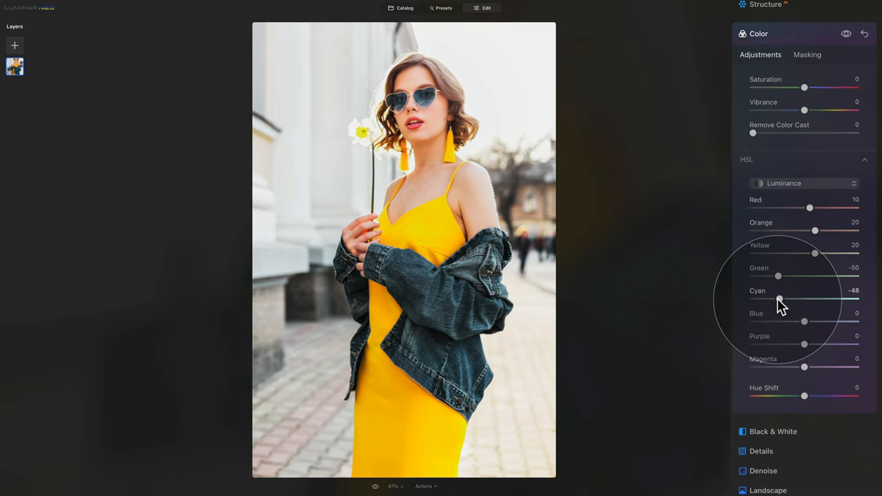
pyautogui.moveTo(778, 299); pyautogui.dragTo(777, 299)
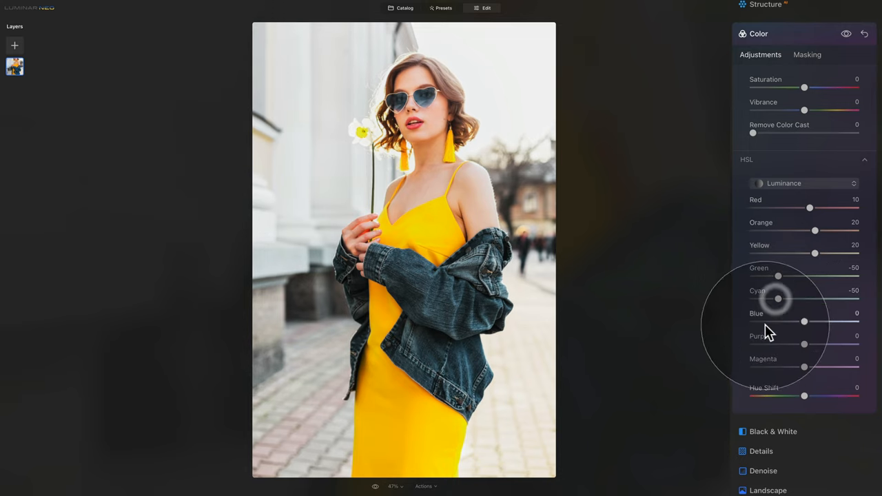
pyautogui.moveTo(803, 322); pyautogui.dragTo(794, 322)
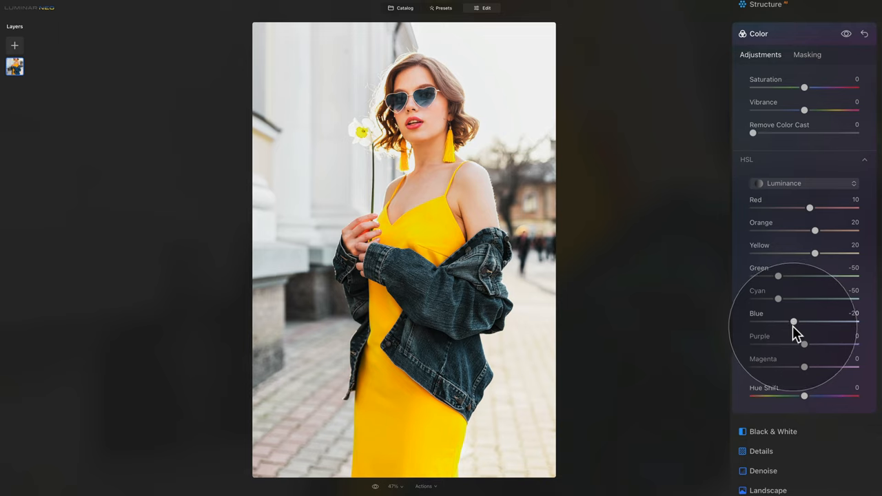
pyautogui.moveTo(803, 344); pyautogui.dragTo(792, 344)
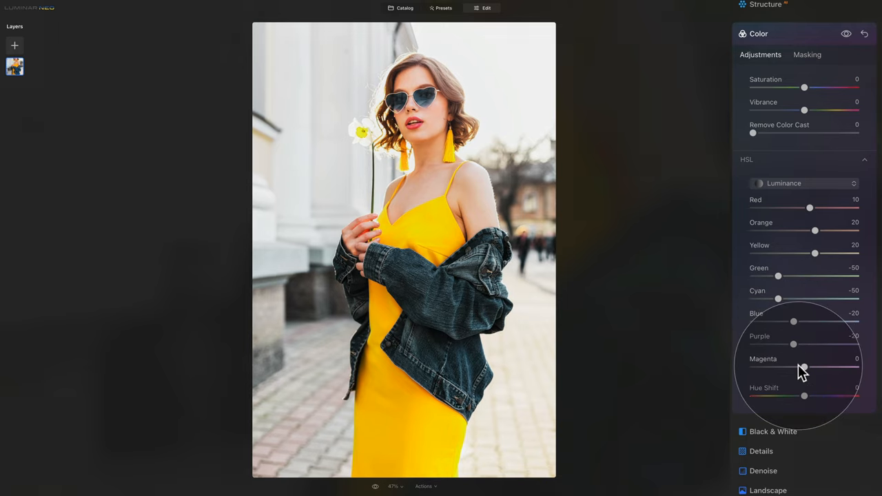
pyautogui.moveTo(803, 368); pyautogui.dragTo(799, 369)
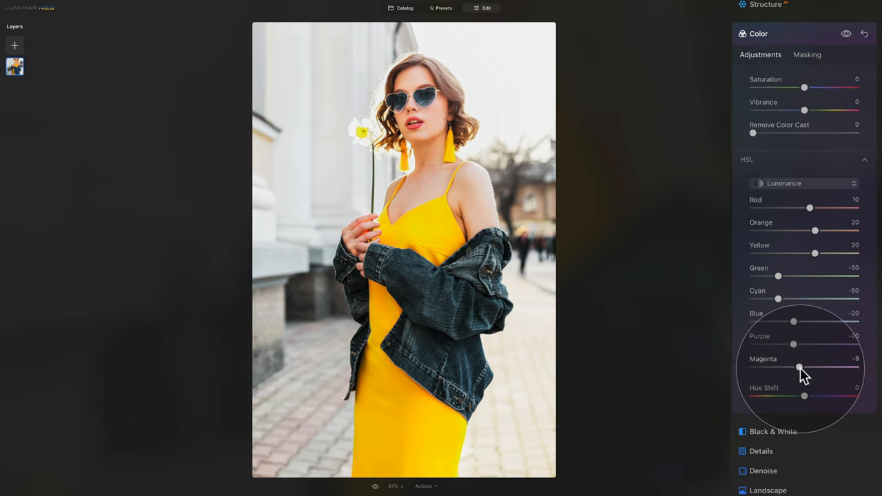
pyautogui.moveTo(799, 367); pyautogui.dragTo(798, 367)
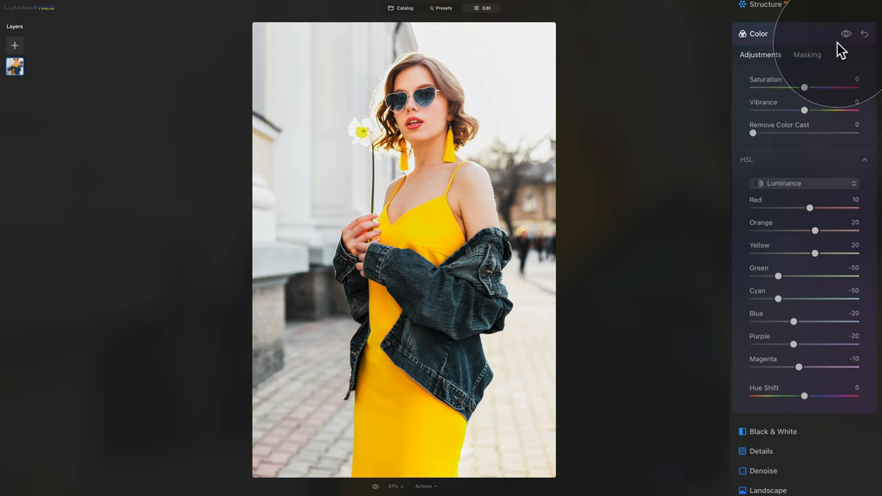
pyautogui.moveTo(793, 324)
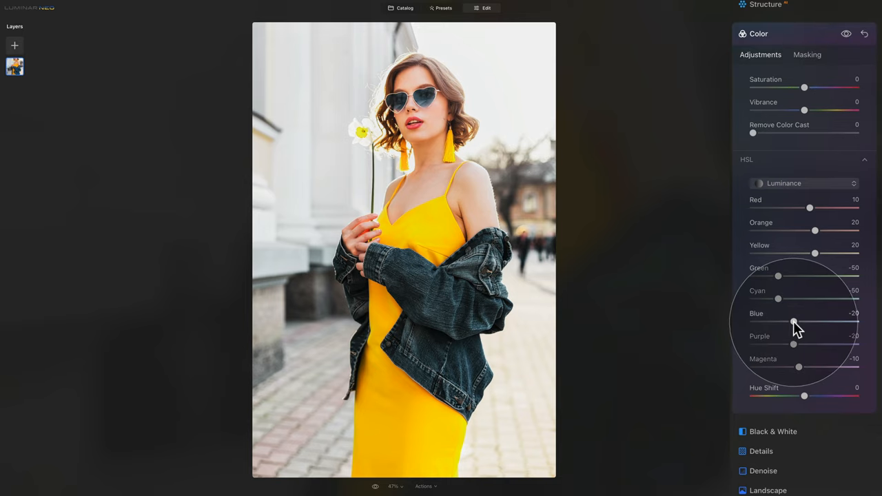
pyautogui.moveTo(792, 322); pyautogui.dragTo(799, 323)
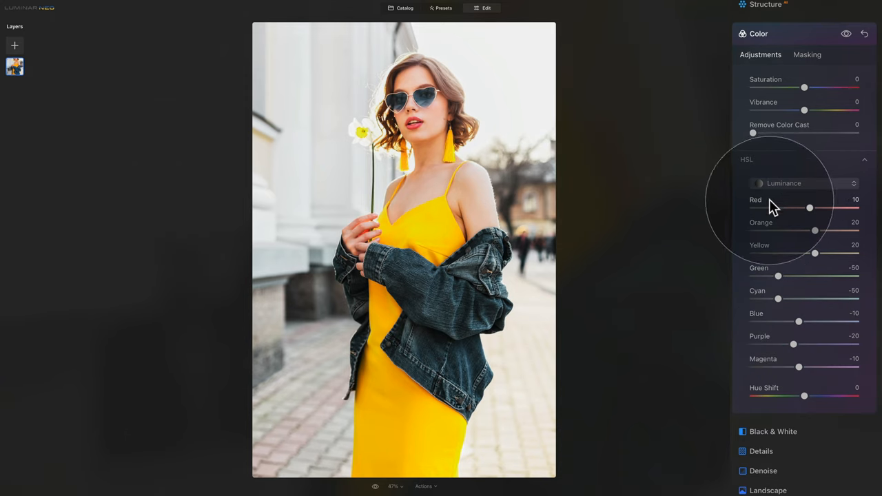
# - In HSL Saturation mode set Blue to -40, then toggle the Color tool off and on
pyautogui.click(803, 183)
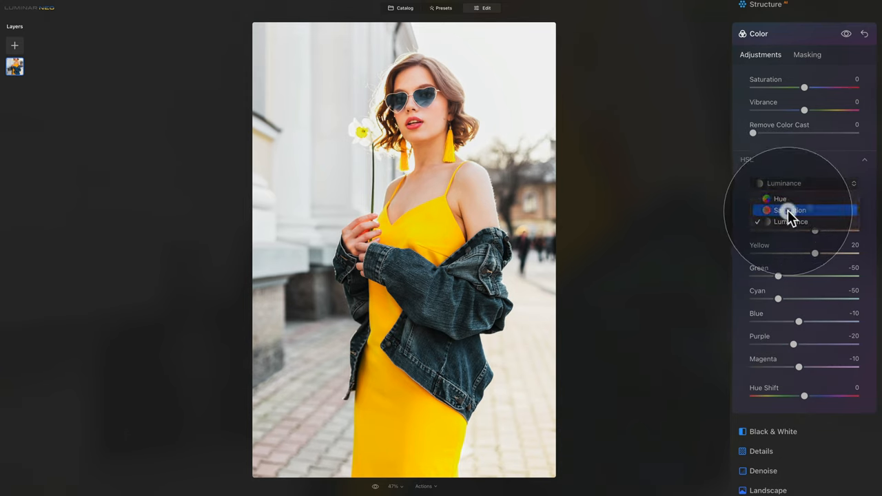
pyautogui.click(790, 210)
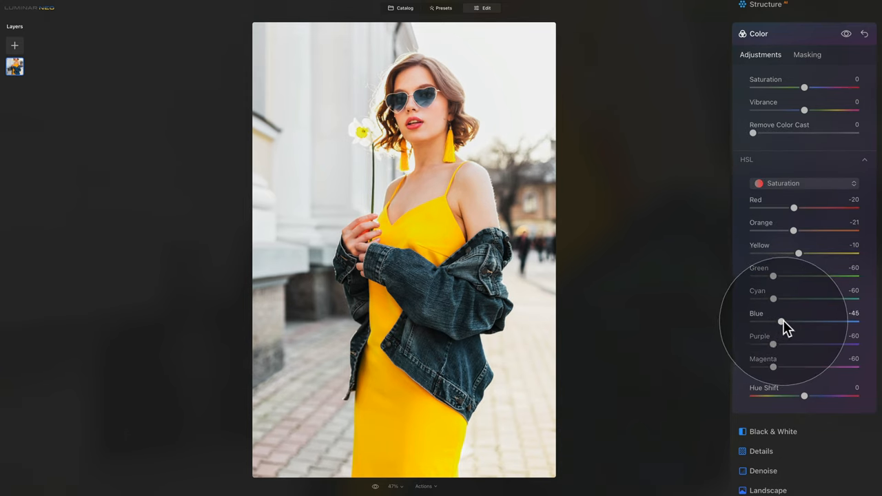
pyautogui.moveTo(780, 322); pyautogui.dragTo(783, 322)
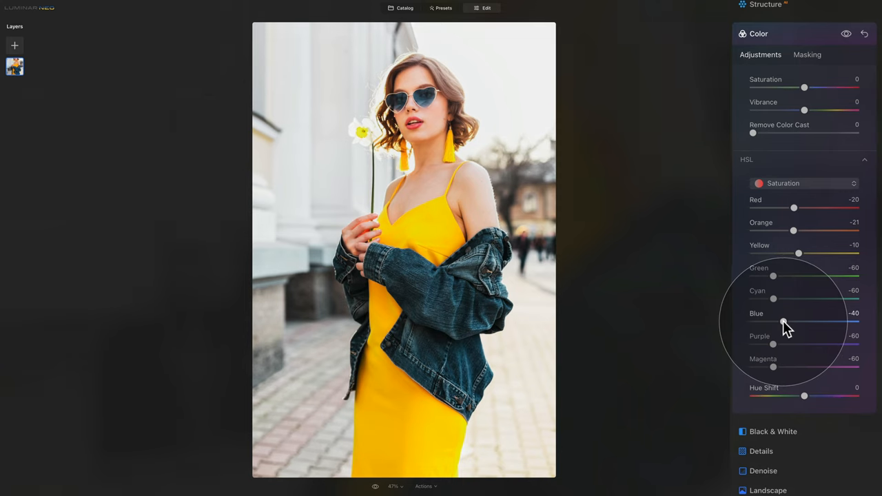
pyautogui.click(846, 33)
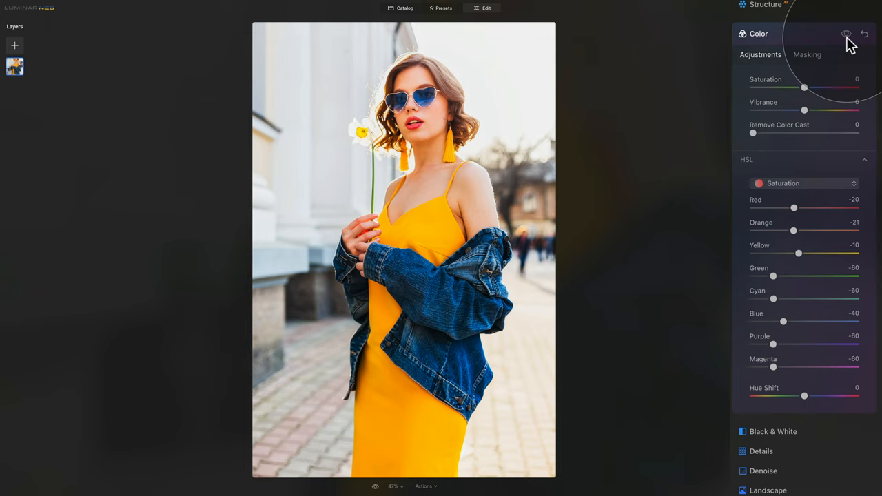
pyautogui.click(846, 33)
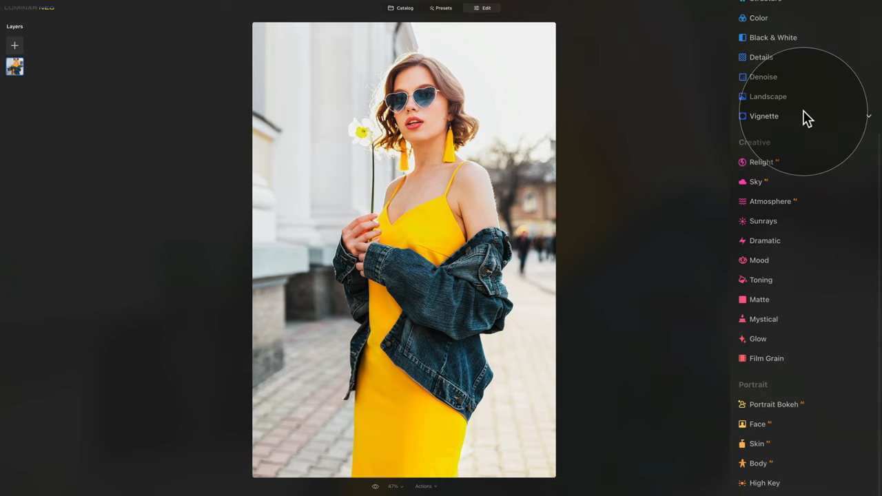
# - Open Portrait > High Key and set its Amount to 20
pyautogui.scroll(-3)
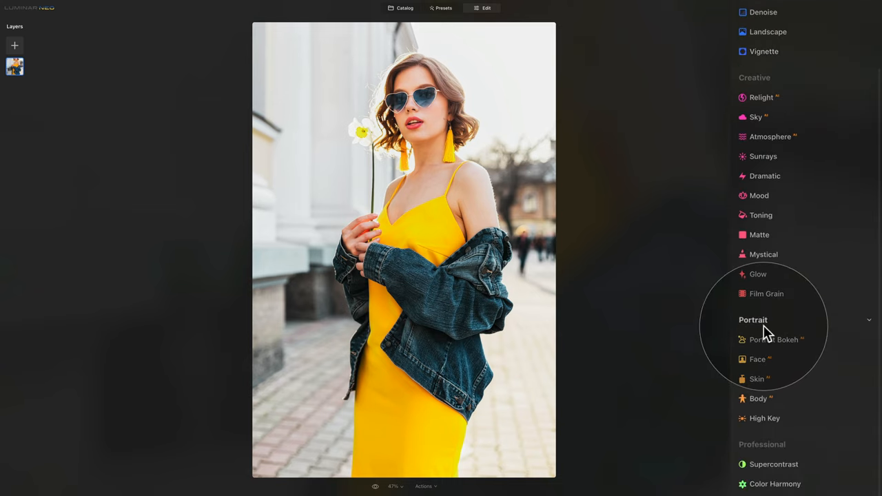
pyautogui.scroll(-3)
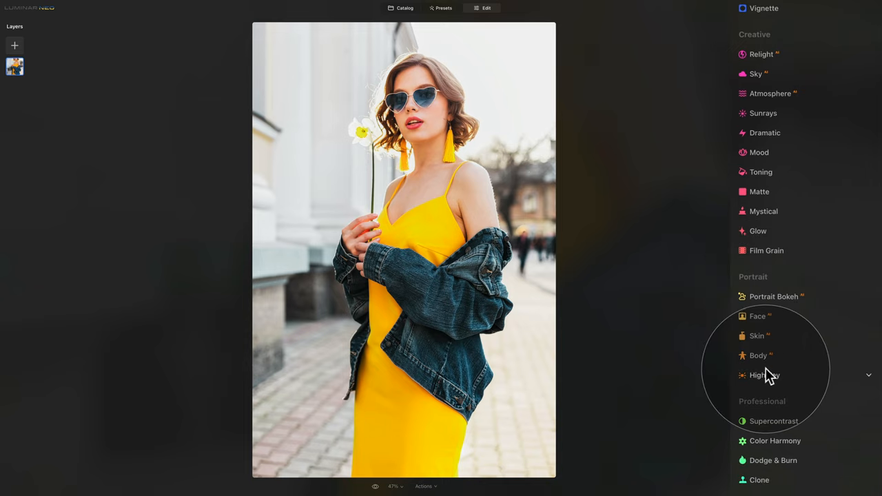
pyautogui.click(764, 375)
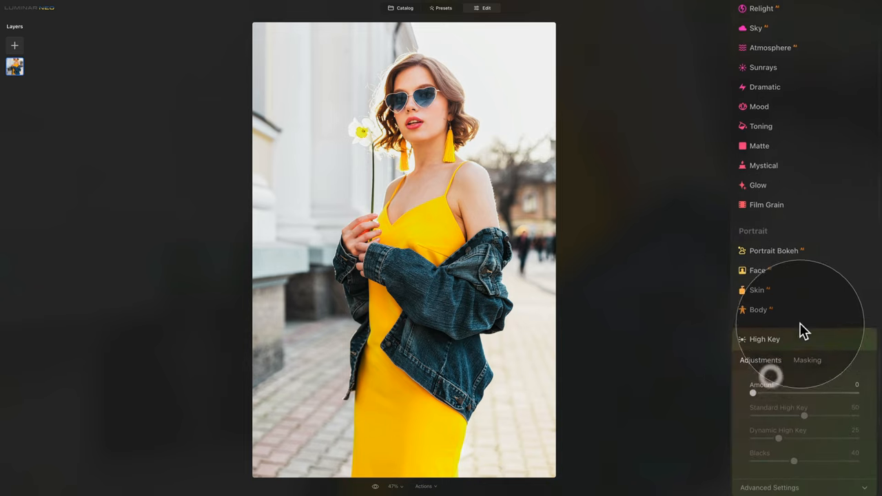
pyautogui.scroll(-3)
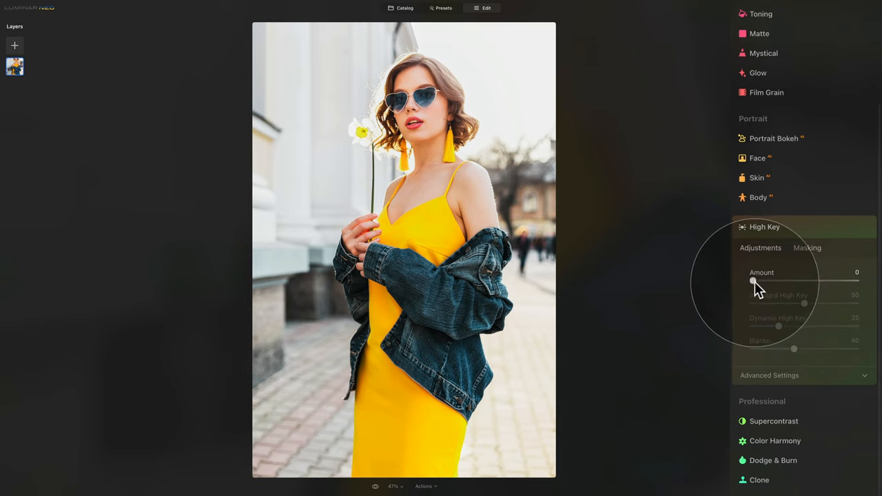
pyautogui.moveTo(752, 281); pyautogui.dragTo(771, 281)
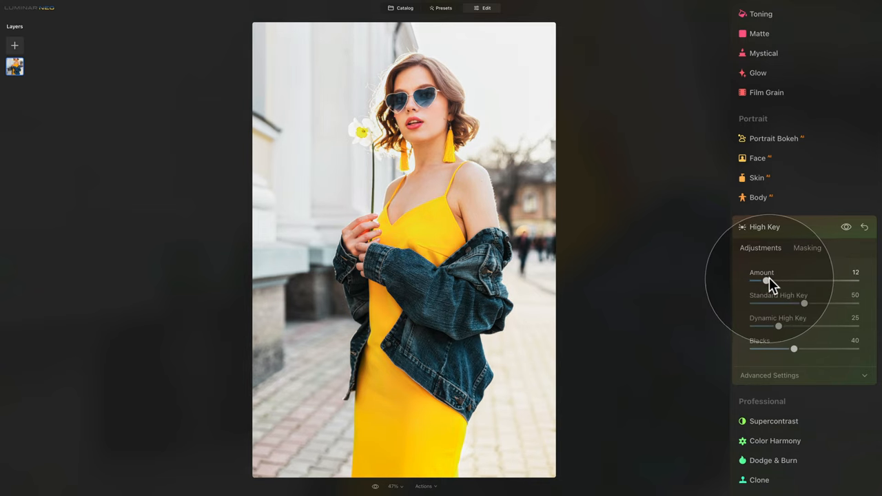
pyautogui.moveTo(759, 281); pyautogui.dragTo(778, 281)
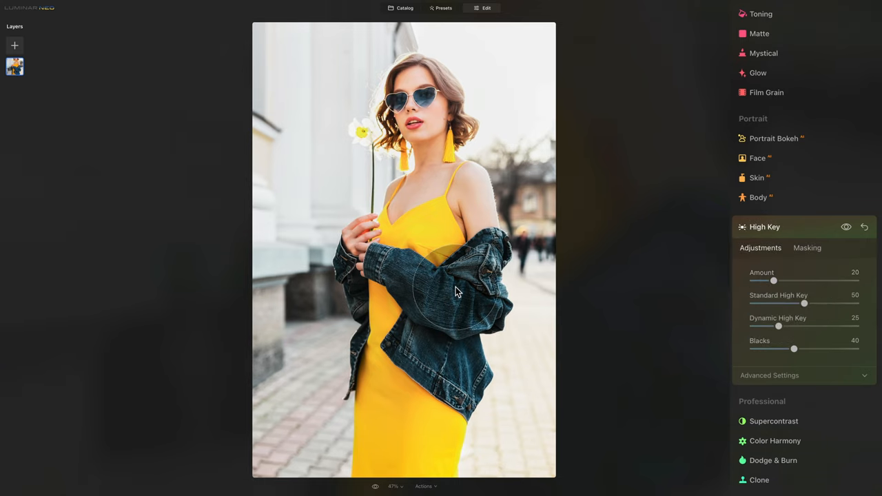
pyautogui.moveTo(396, 362)
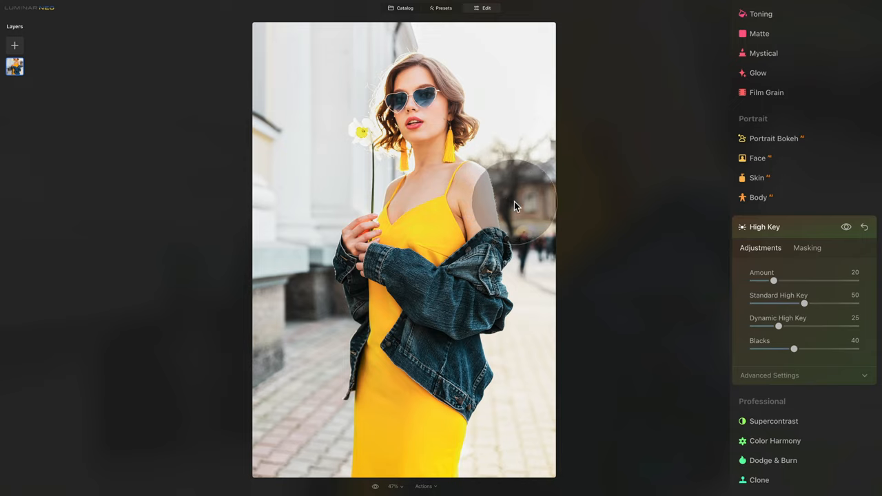
pyautogui.moveTo(376, 483)
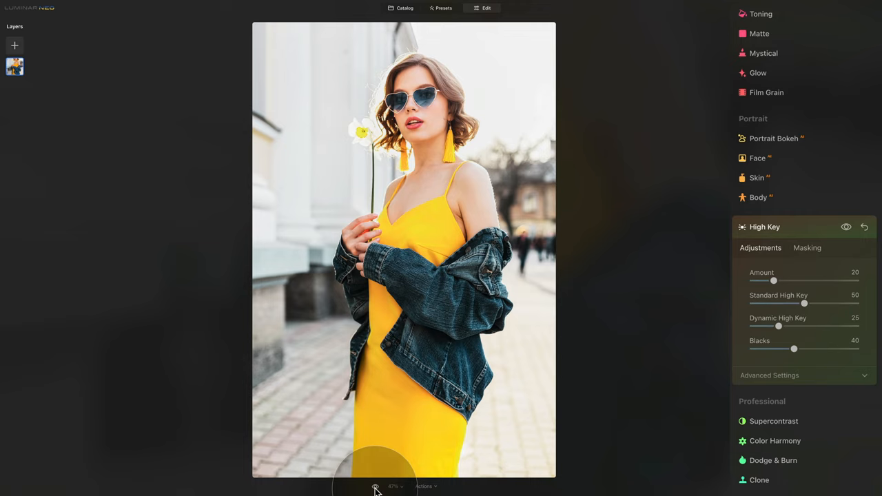
pyautogui.moveTo(436, 488)
pyautogui.write('M')
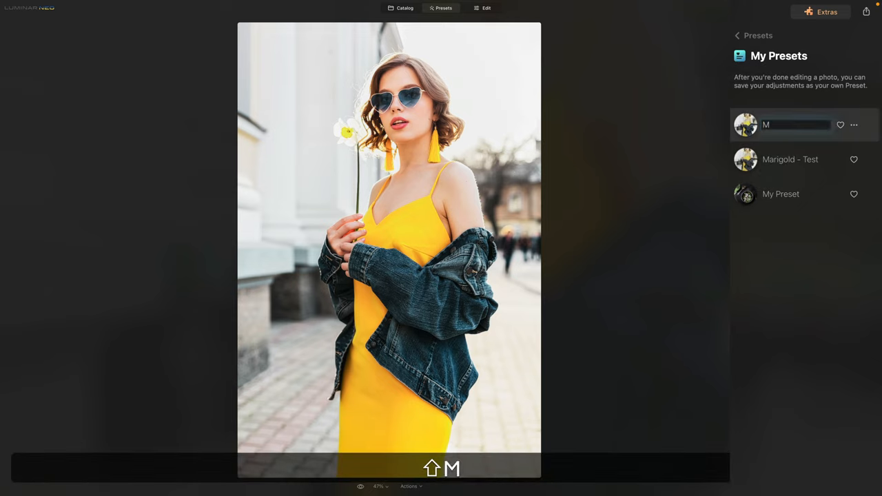
# - Name the new preset 'Marigold - New'
pyautogui.write('arigold')
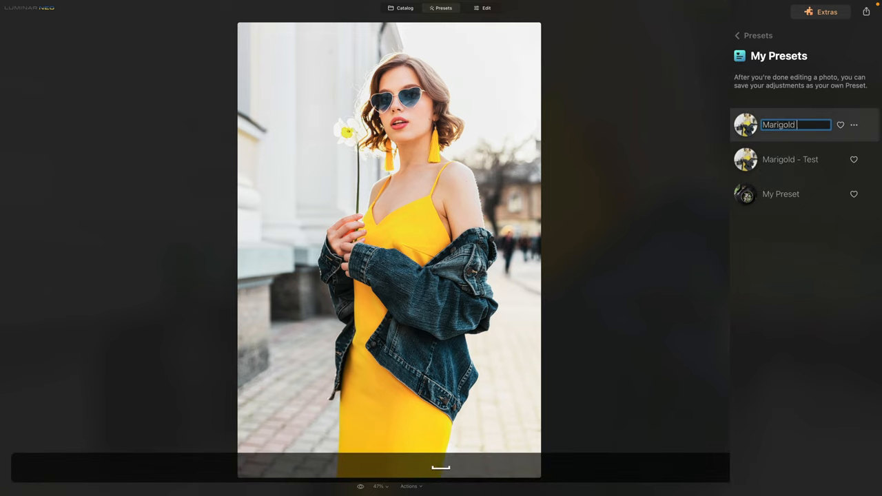
pyautogui.write('- New')
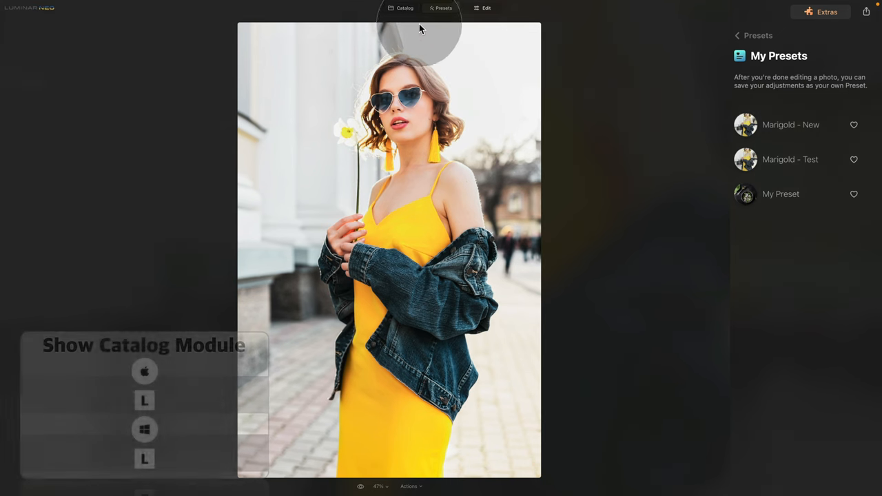
# - Select the forest portrait in the Catalog and apply the Marigold - New preset
pyautogui.click(404, 8)
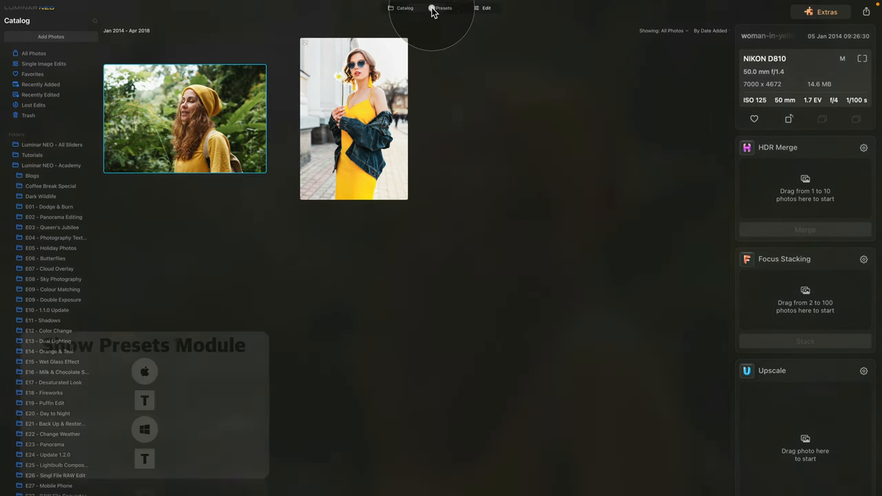
pyautogui.click(443, 7)
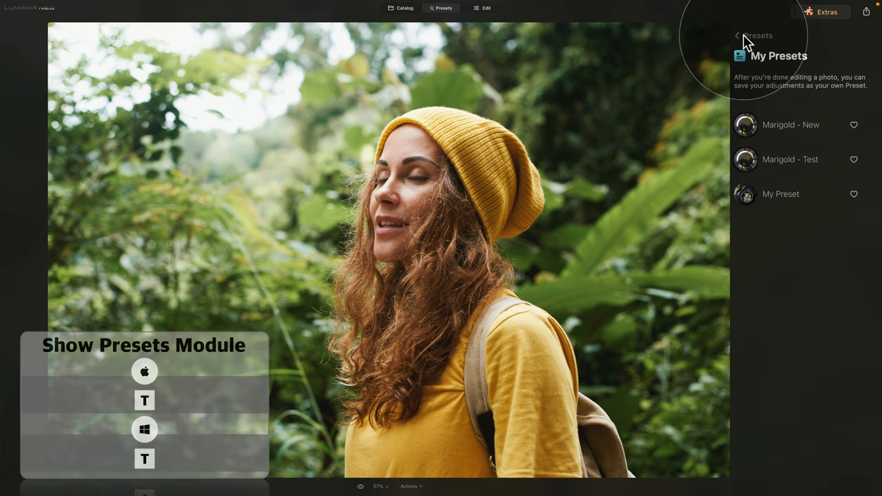
pyautogui.click(737, 35)
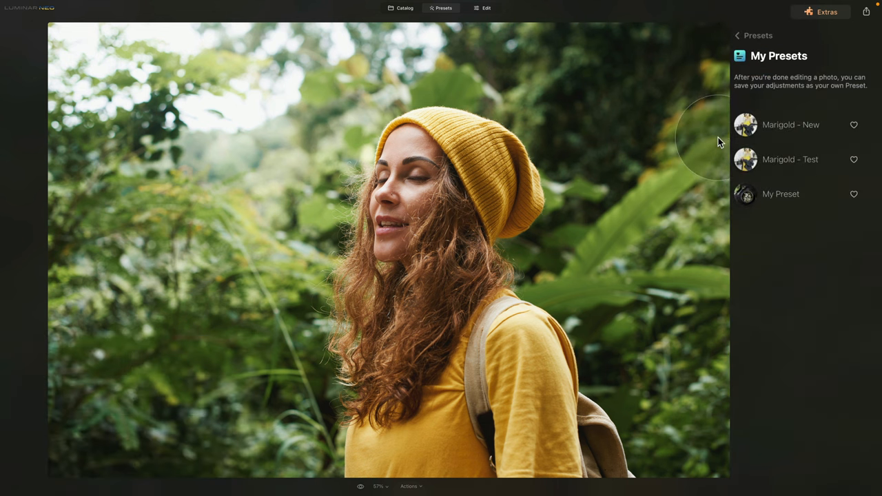
pyautogui.moveTo(777, 130)
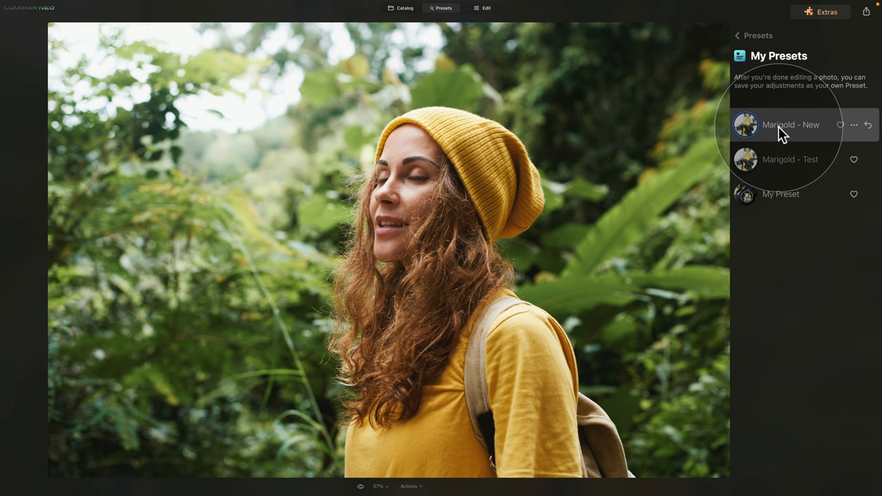
pyautogui.click(790, 125)
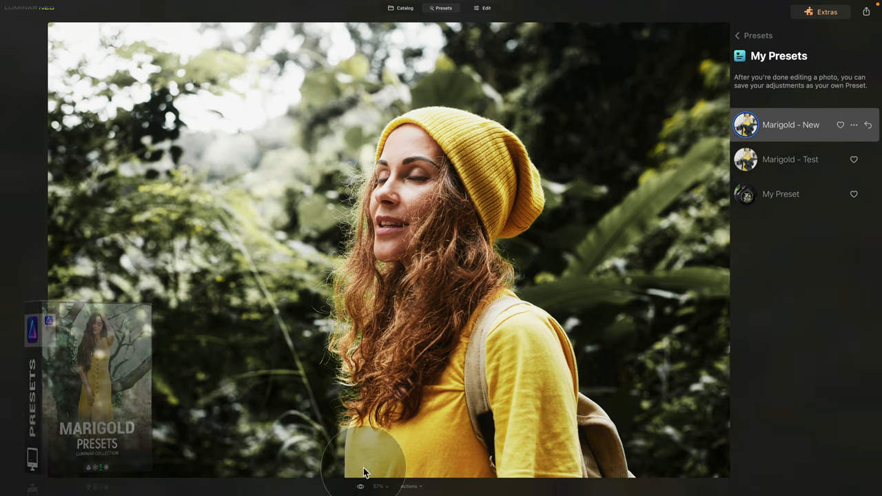
pyautogui.moveTo(668, 131)
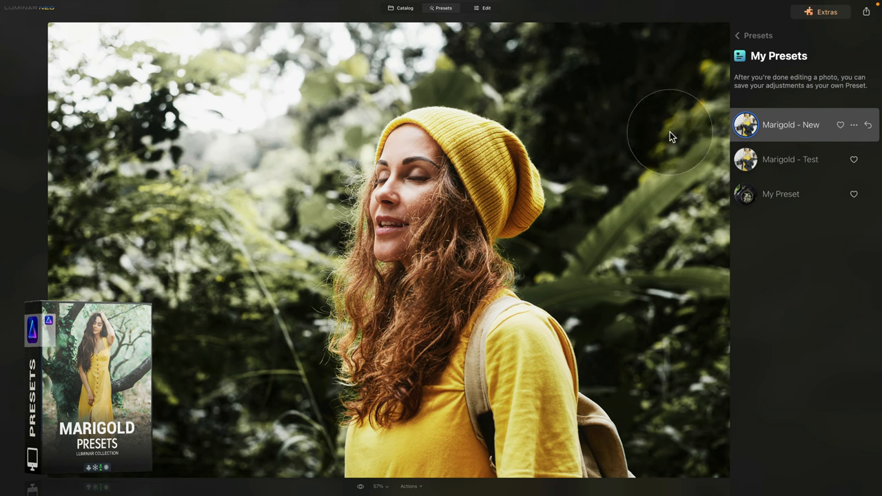
# - Apply Marigold Collection's Tuscany preset, then view the photo's Edits list
pyautogui.click(736, 35)
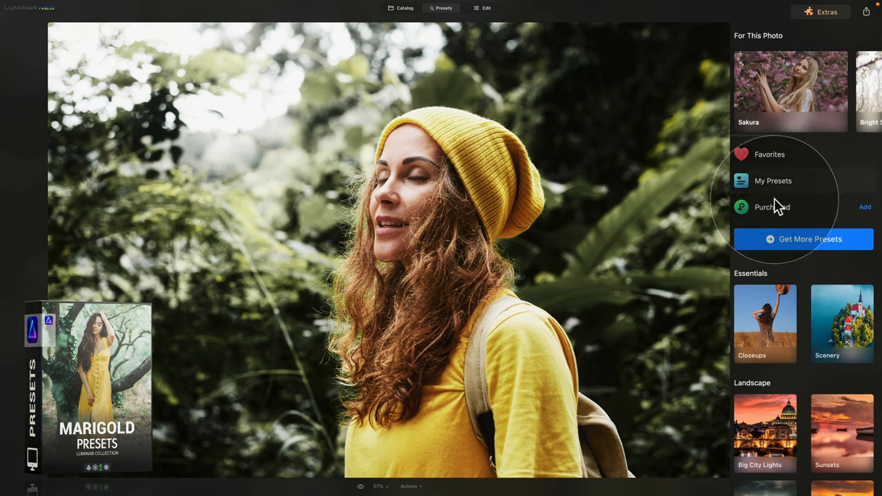
pyautogui.click(772, 206)
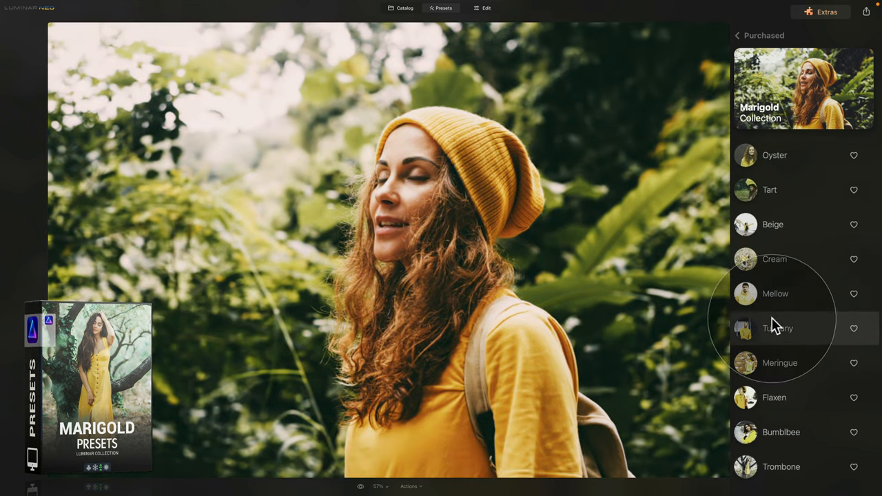
pyautogui.click(777, 327)
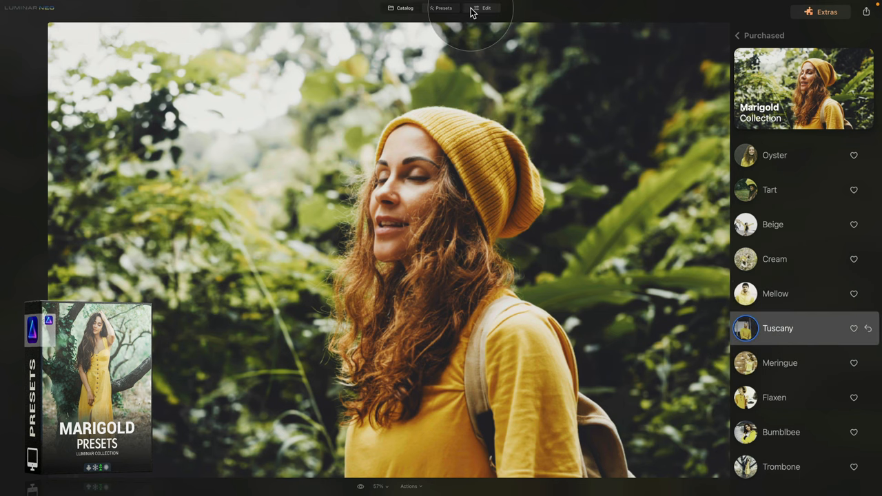
pyautogui.click(485, 7)
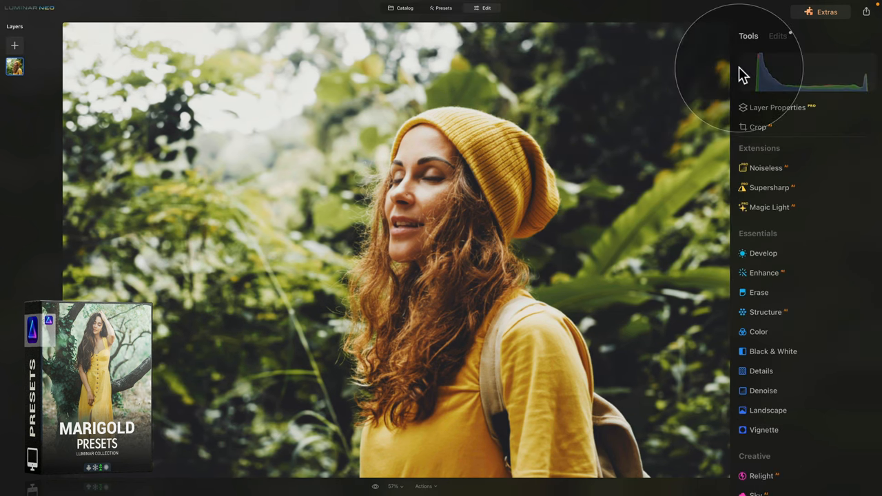
pyautogui.click(777, 36)
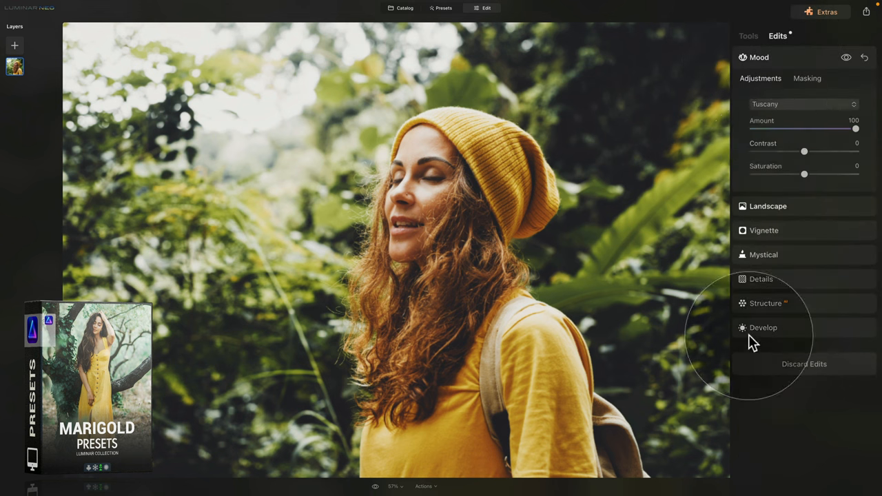